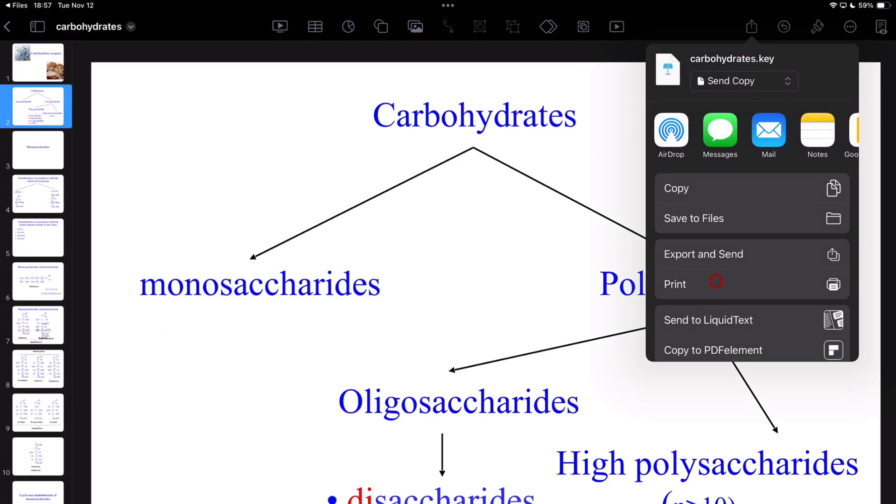
Step: Set up Keynote printing as a three-slides-per-page handout with note lines on A4 paper
click(674, 284)
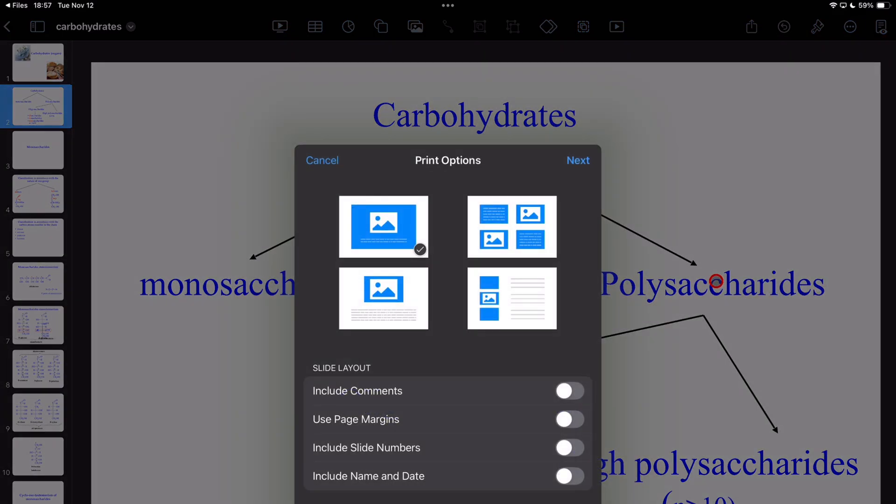
click(511, 298)
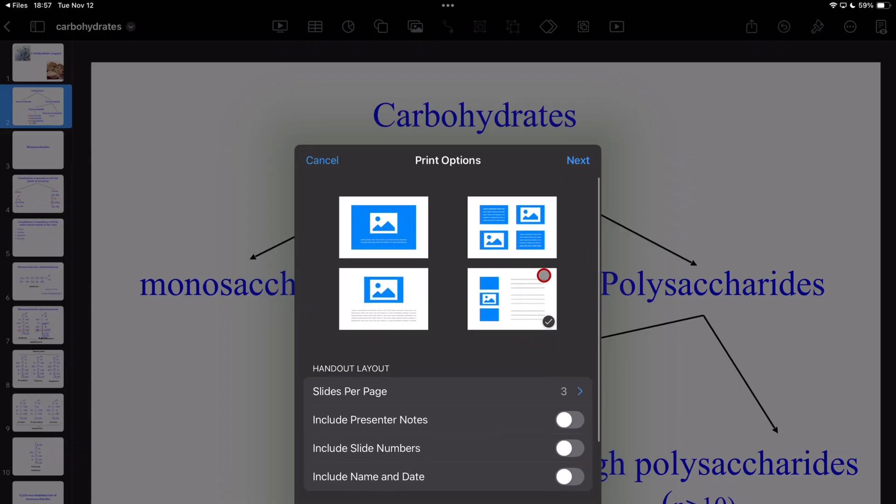
click(578, 160)
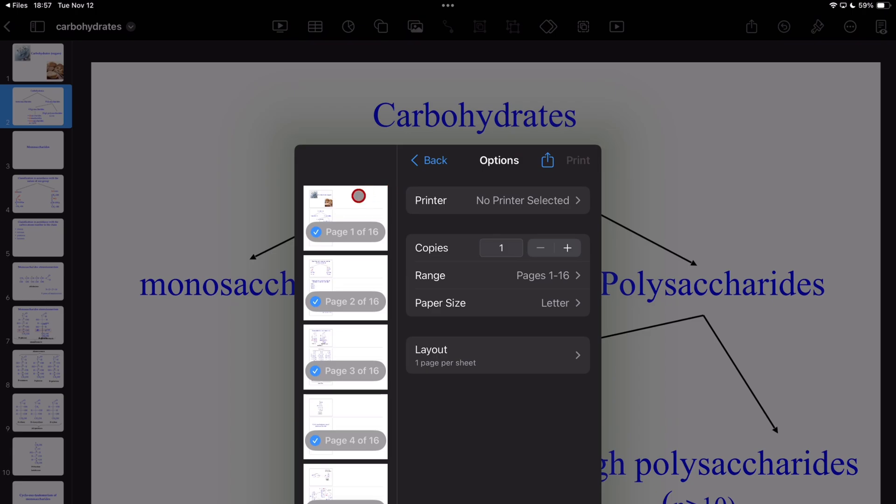
click(497, 303)
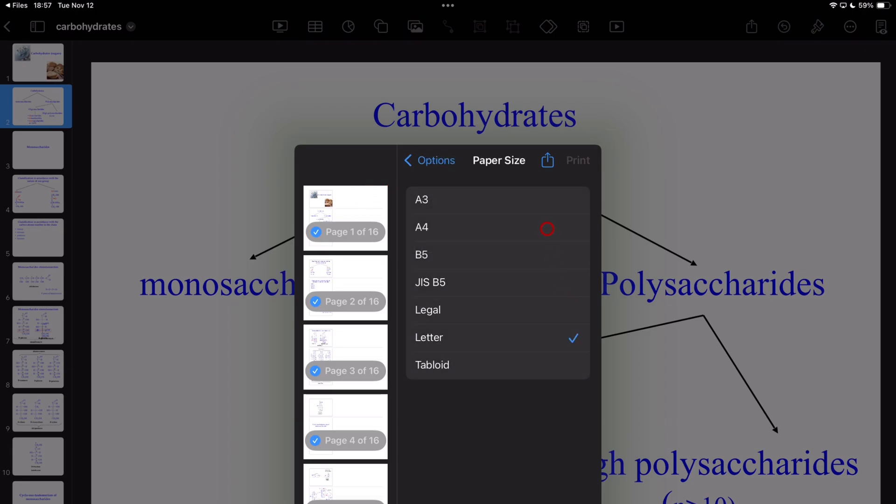
click(420, 227)
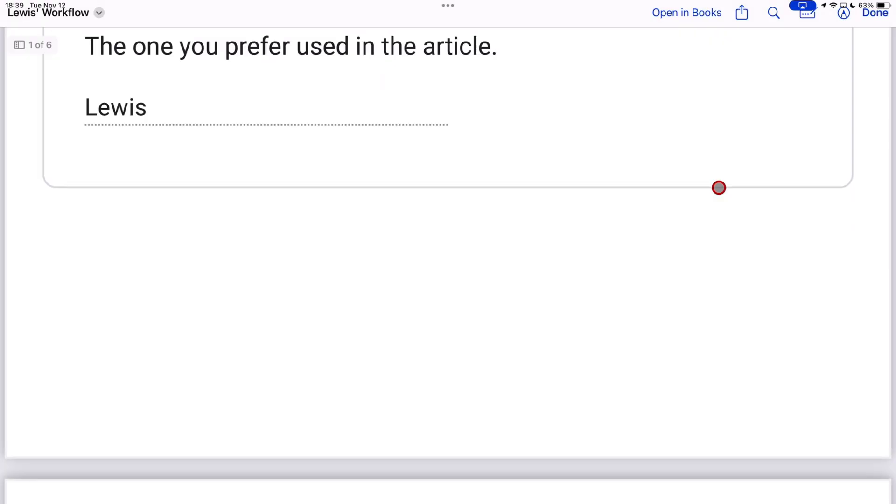
scroll(down, 3)
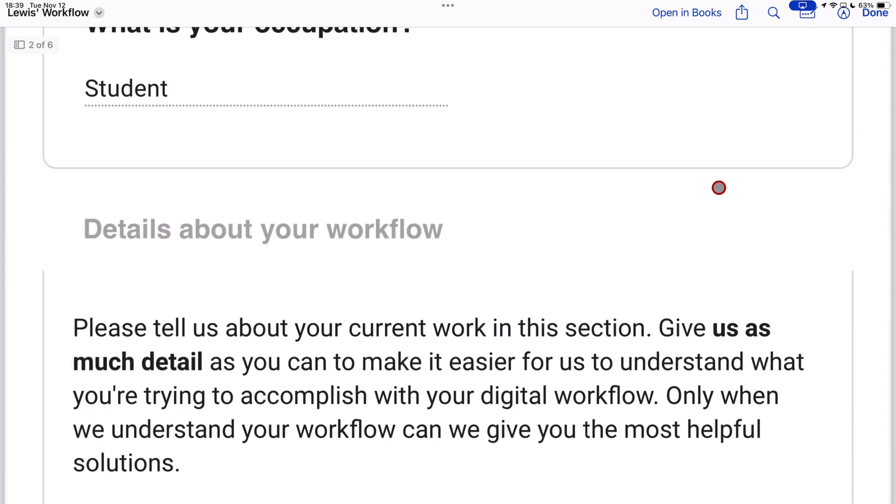
scroll(down, 3)
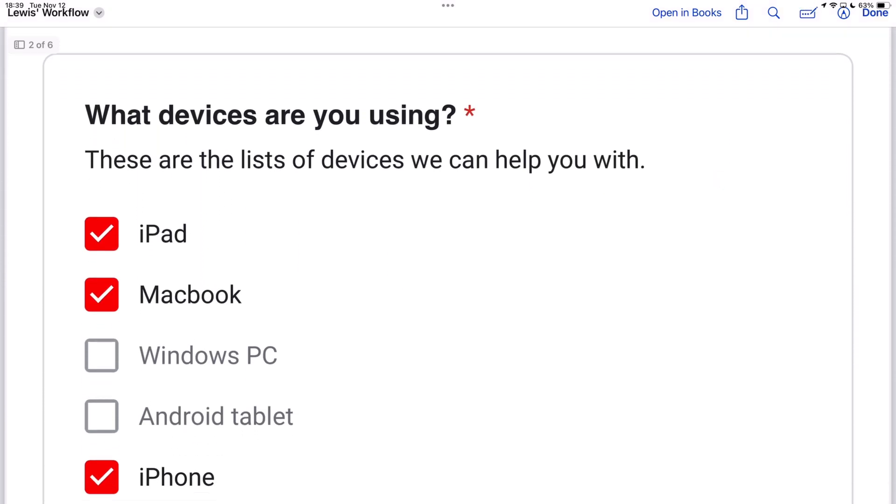
scroll(down, 3)
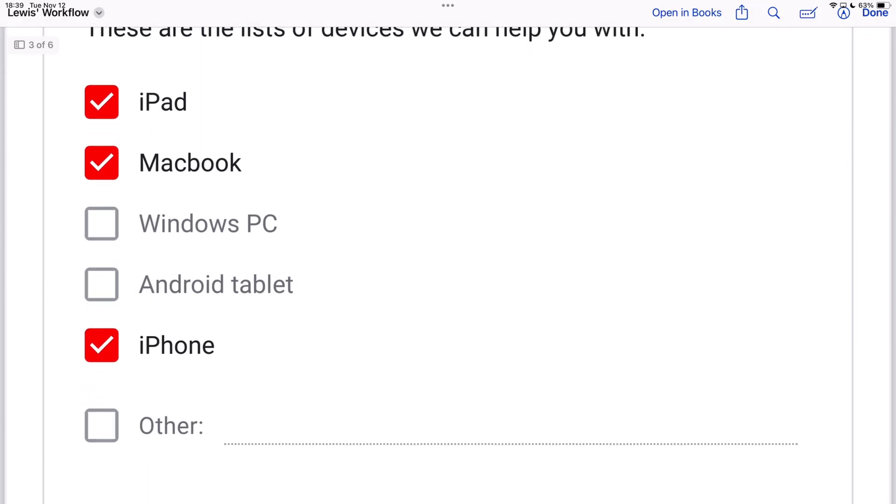
scroll(down, 3)
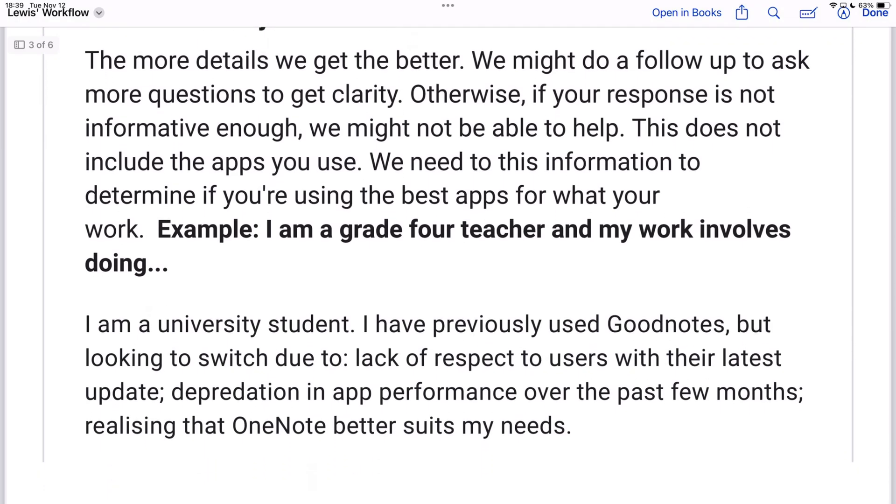
scroll(down, 3)
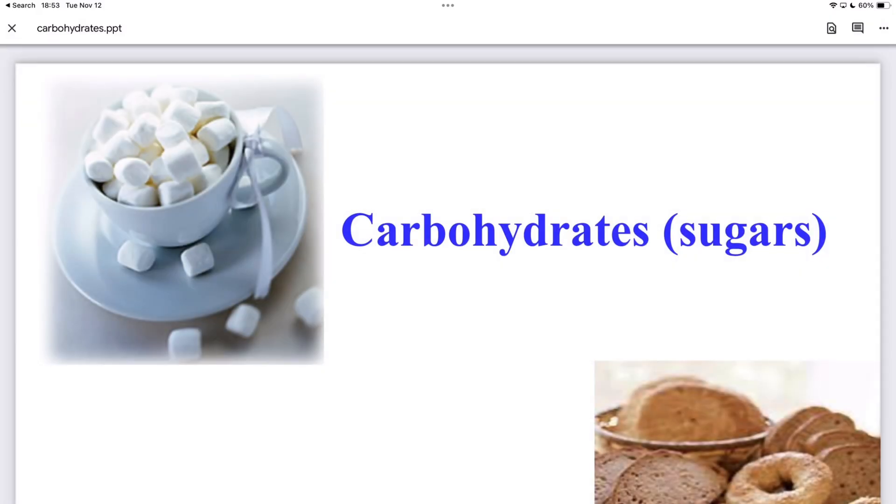
Step: Open carbohydrates.ppt from Files and send it to Keynote from the share sheet's app list
scroll(down, 3)
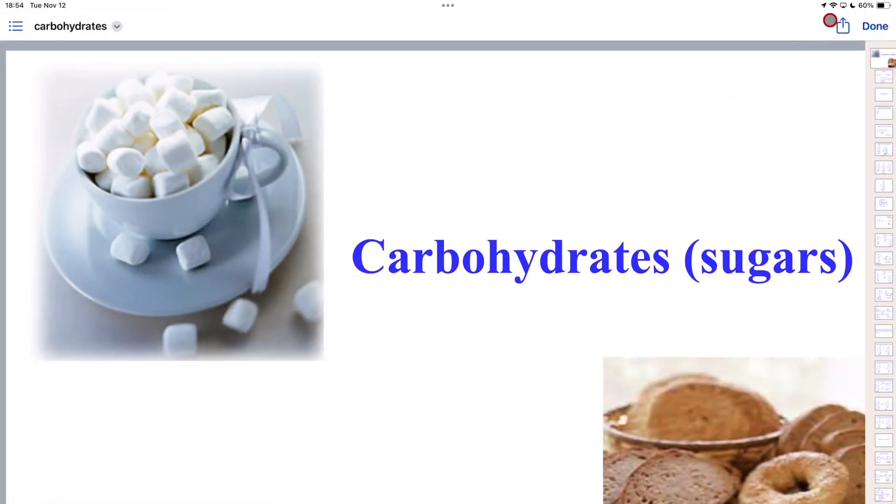
click(843, 26)
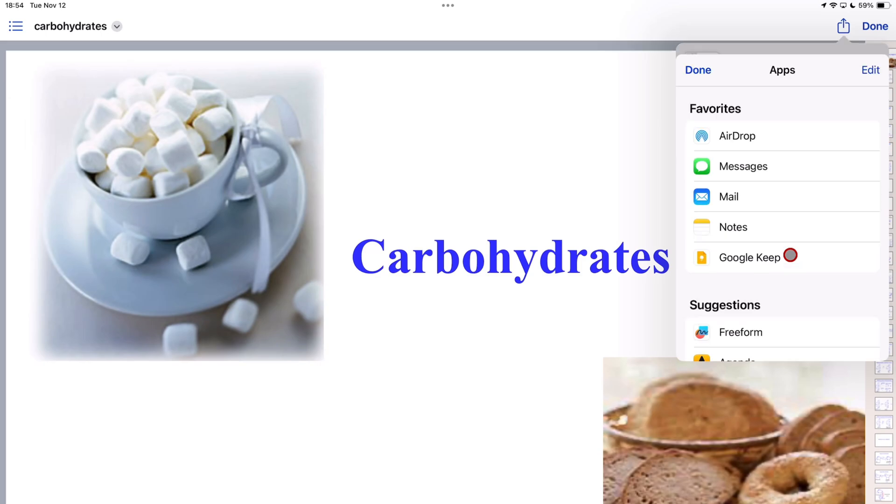
scroll(down, 3)
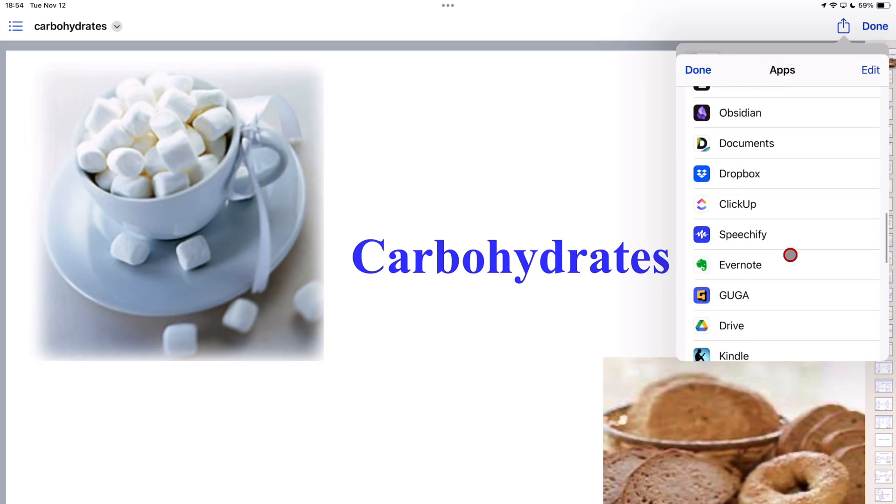
click(740, 265)
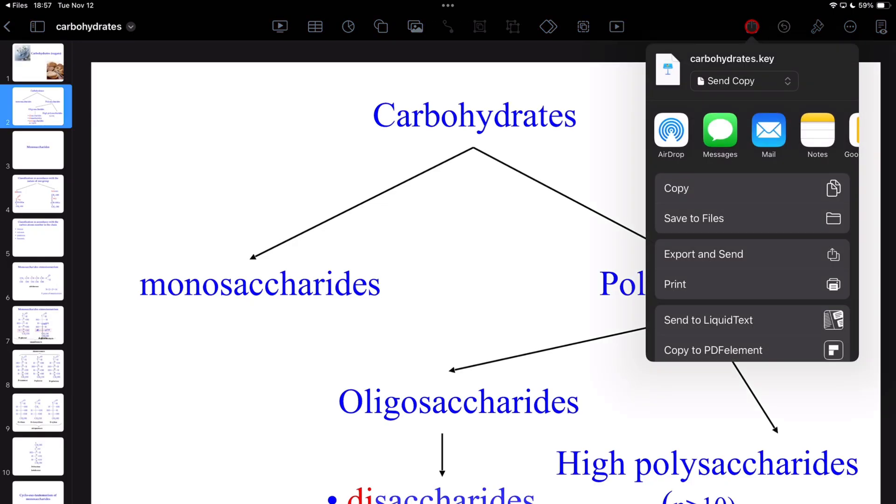
Step: Print the carbohydrates slides as a three-per-page A4 handout and export it as a PDF
click(675, 284)
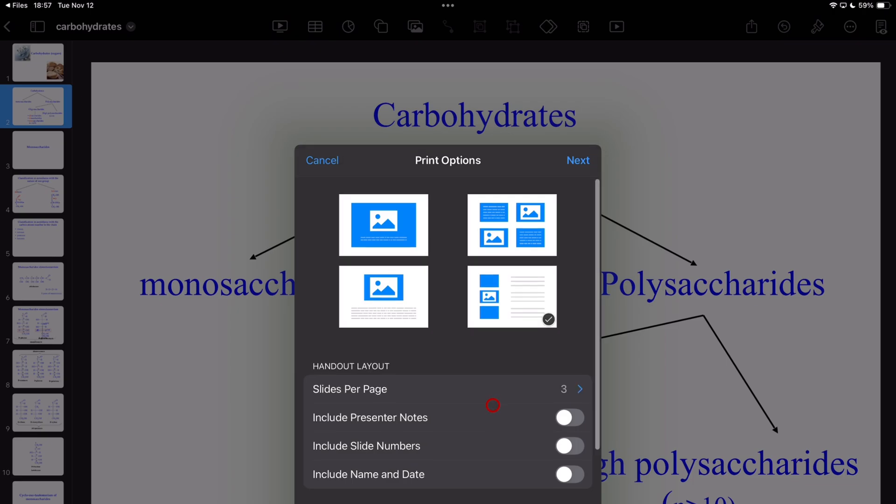
scroll(down, 3)
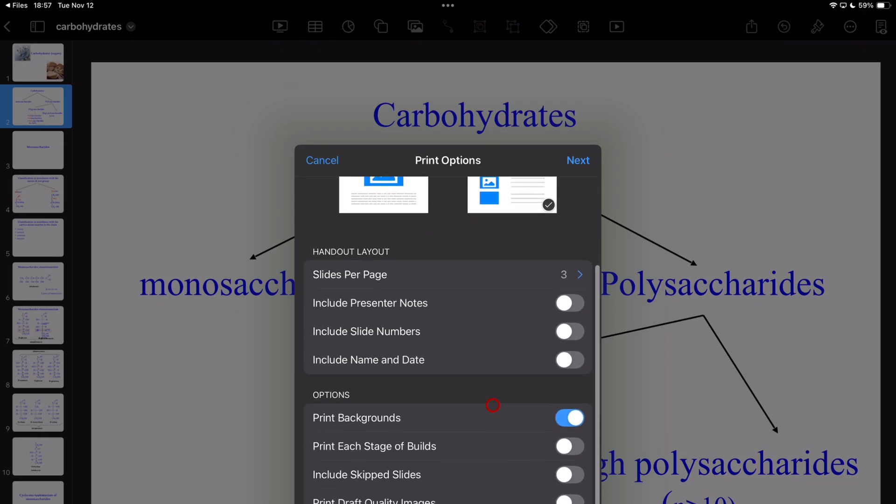
click(577, 160)
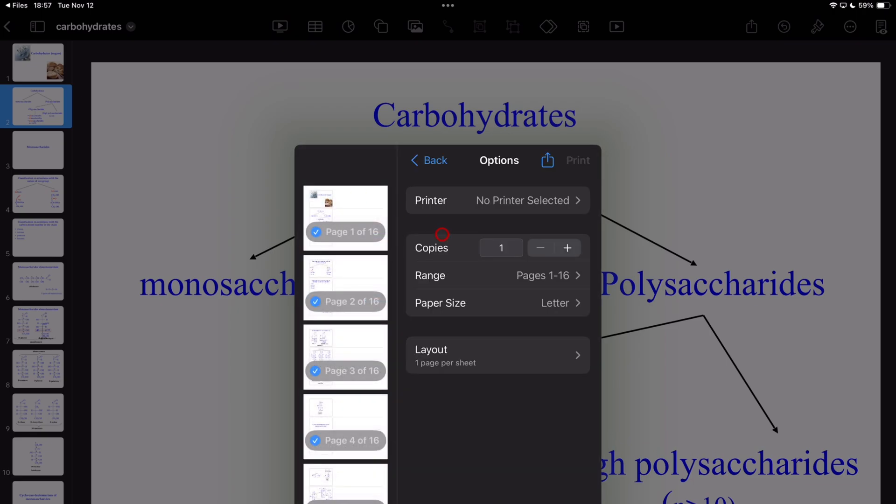
click(497, 303)
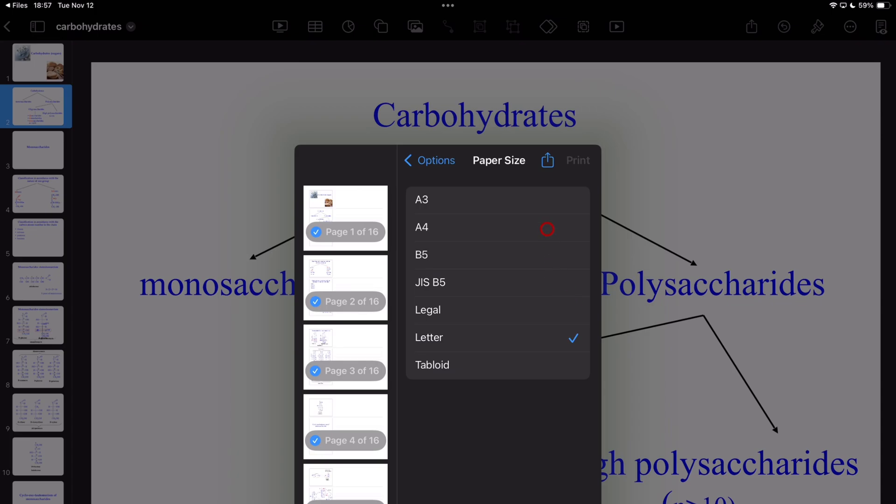
click(422, 227)
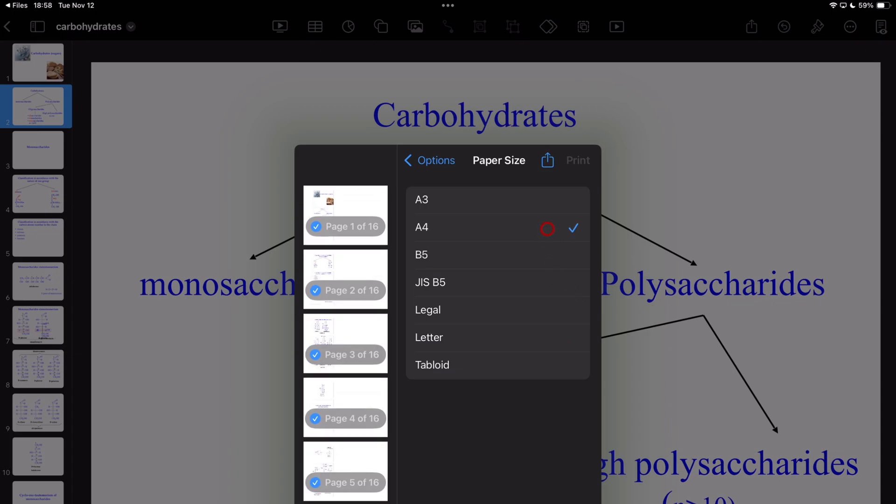
click(435, 160)
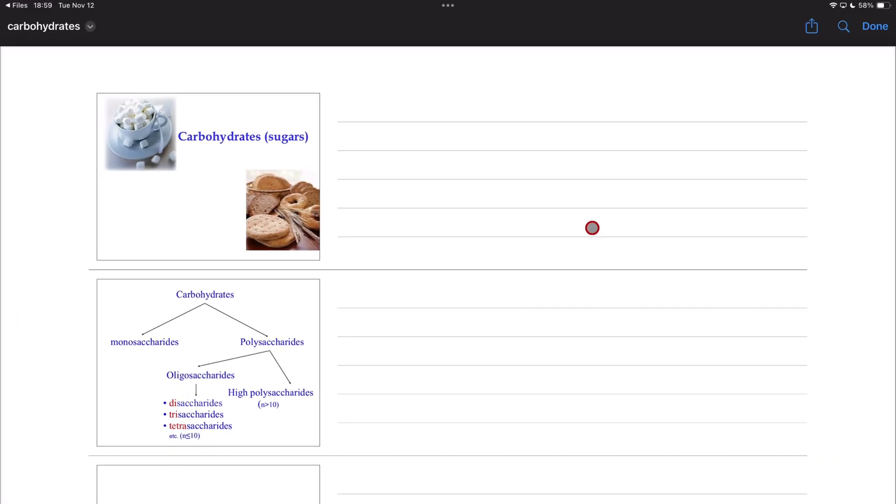
Step: Save the handout to the Sample documents folder as 'carbohydrates PDF'
click(812, 27)
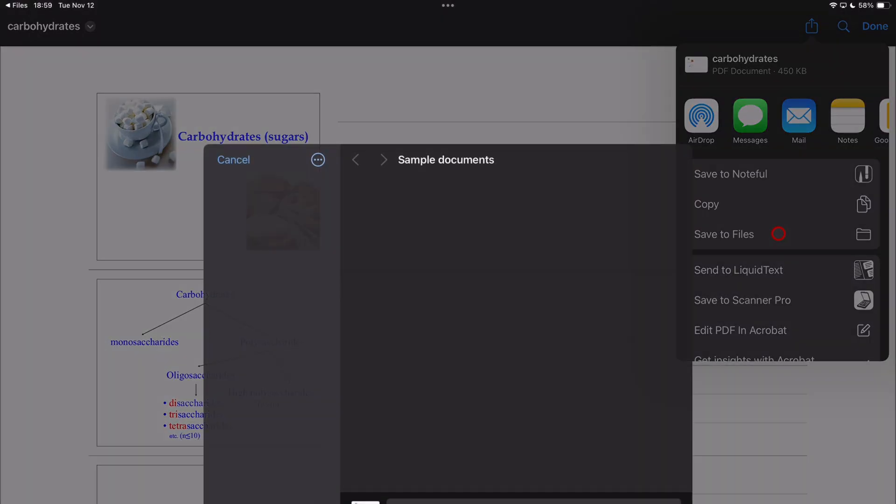
click(724, 234)
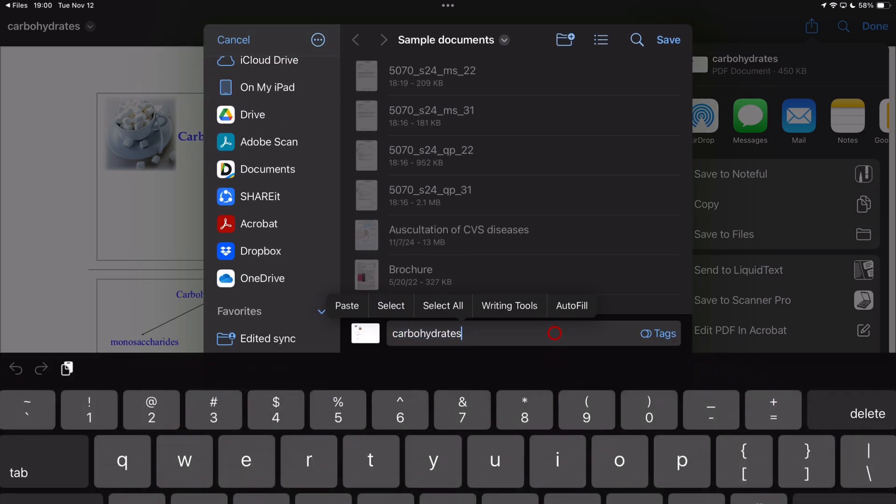
text(PDF)
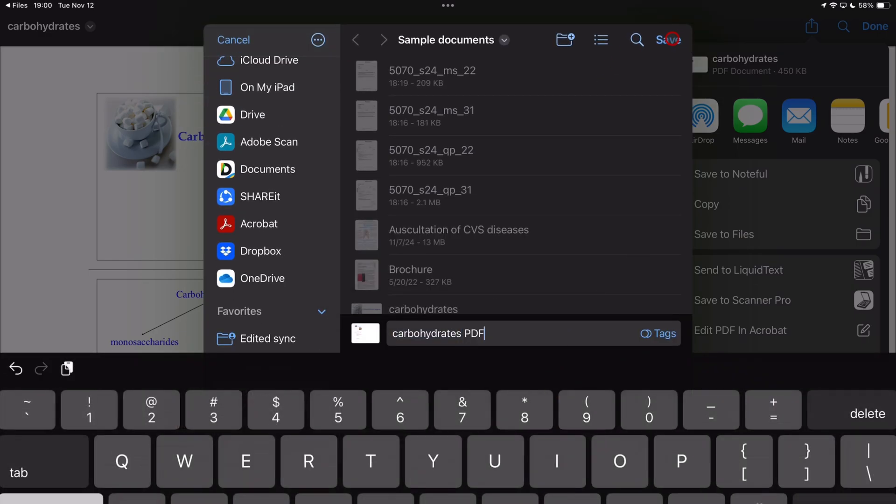
click(668, 40)
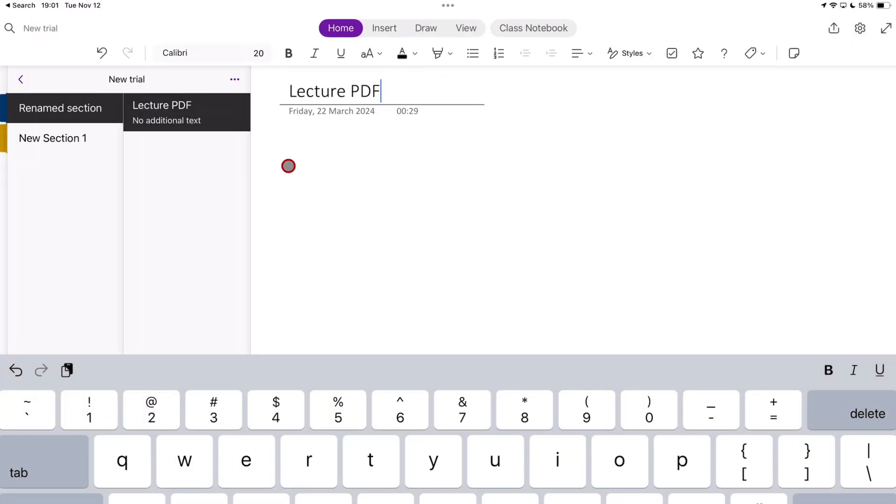
Step: Attach 5070_s24_ms_22 from Sample documents to Answer sheet, then go to Lecture PDF
click(385, 28)
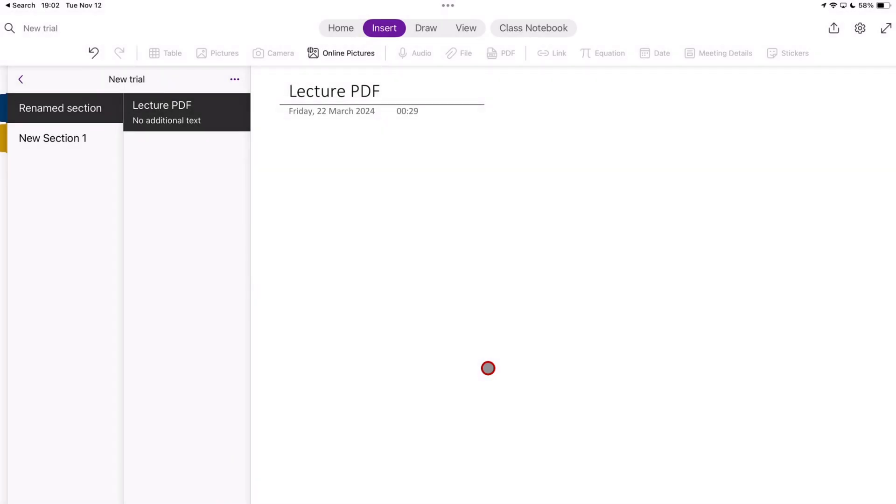
click(459, 54)
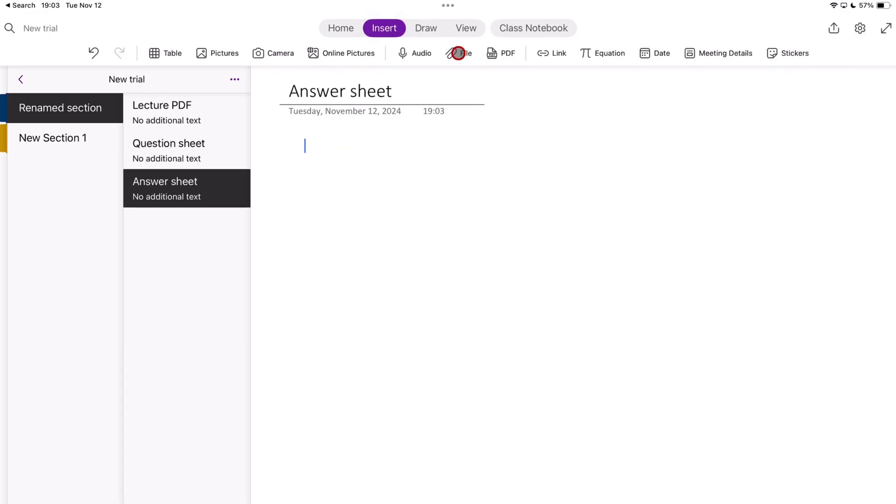
click(458, 53)
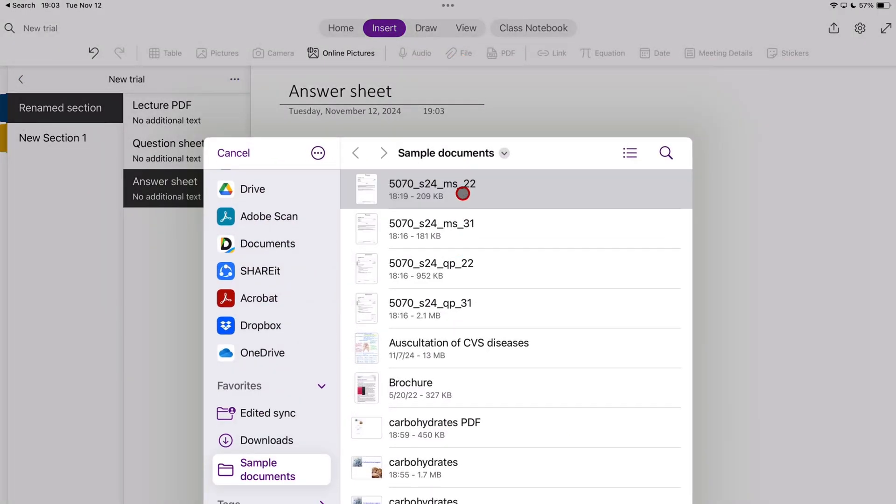
click(432, 189)
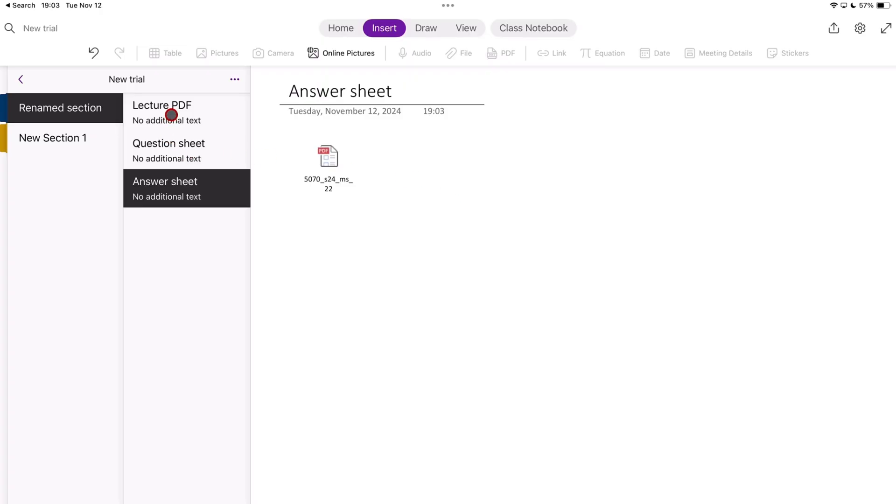
click(162, 105)
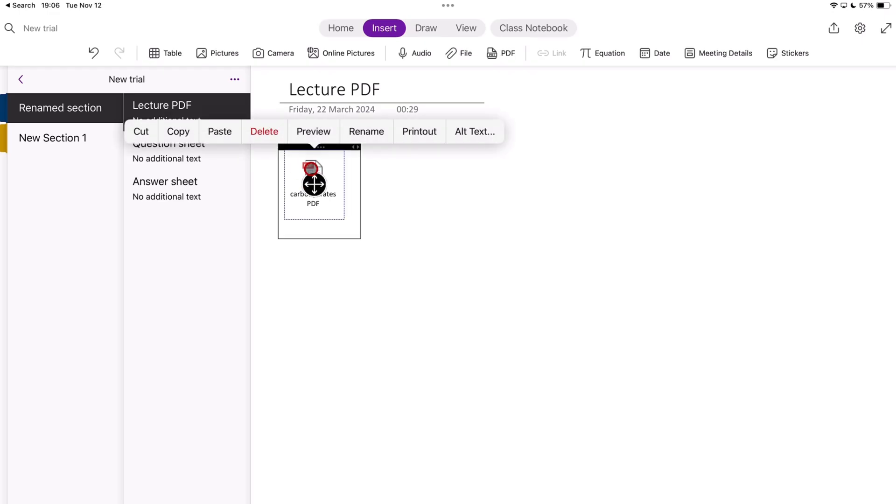
Step: Insert the carbohydrates PDF as a printout and scroll through its slide pages
click(419, 132)
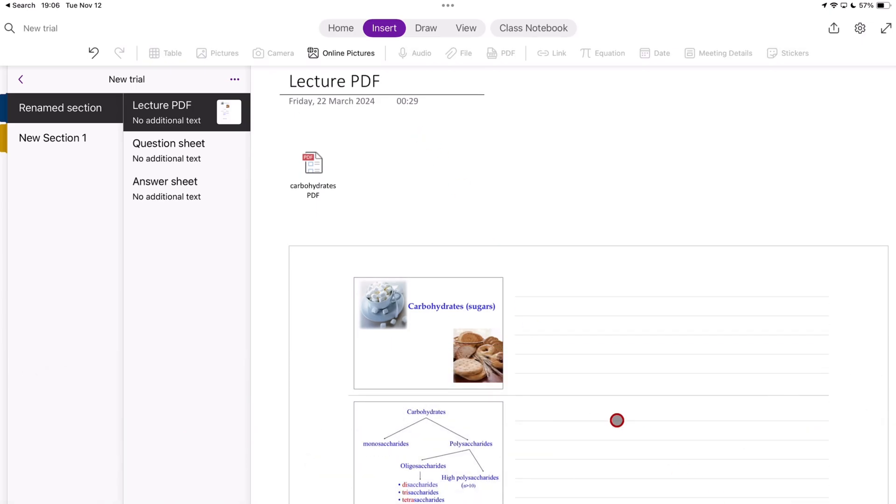
scroll(down, 3)
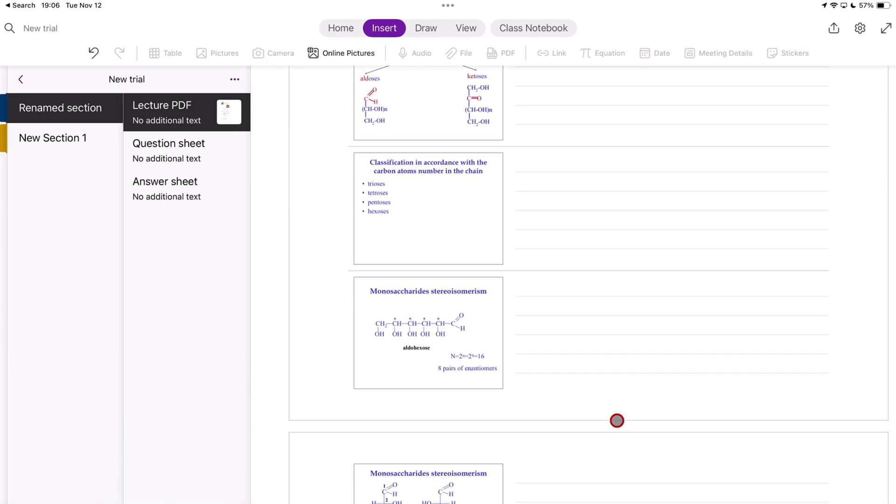
scroll(down, 3)
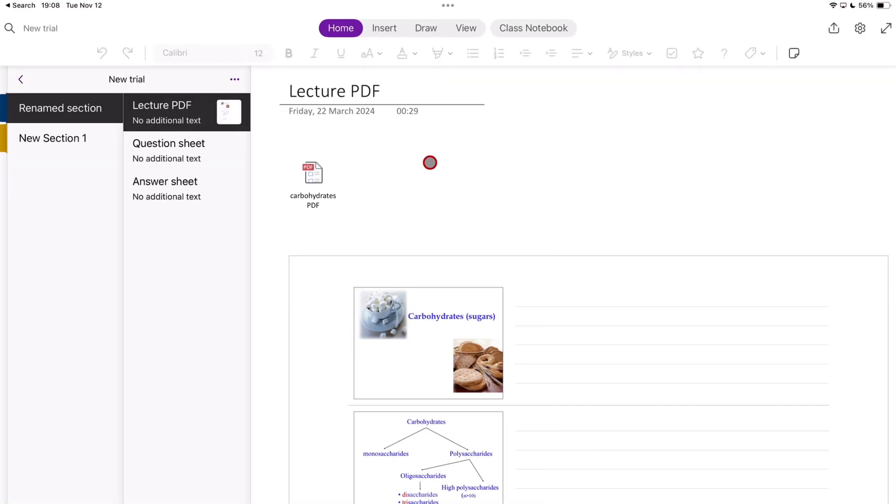
Step: Hide the notebook panes and handwrite purple-pen notes with an arrow beside the slides
click(20, 79)
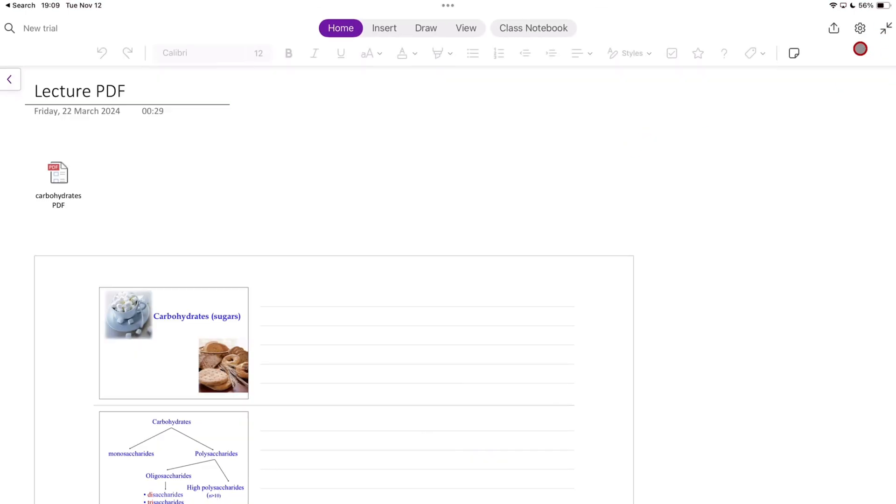
click(426, 28)
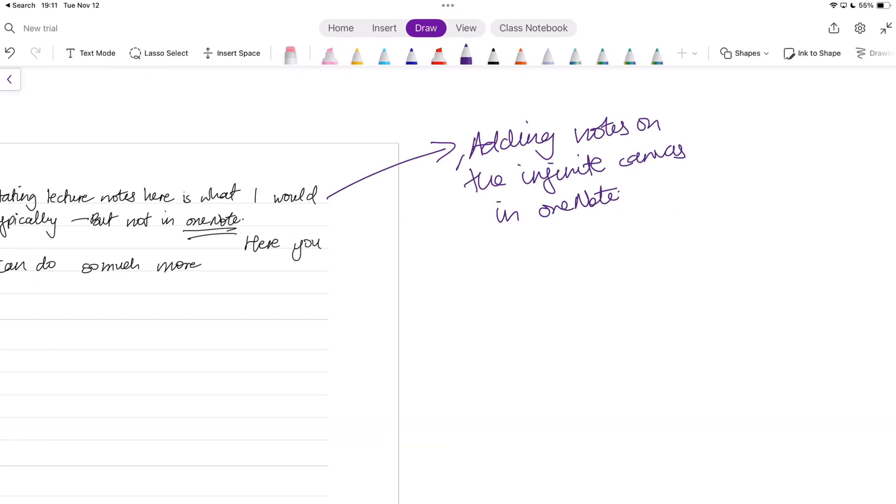
drag(212, 265, 463, 332)
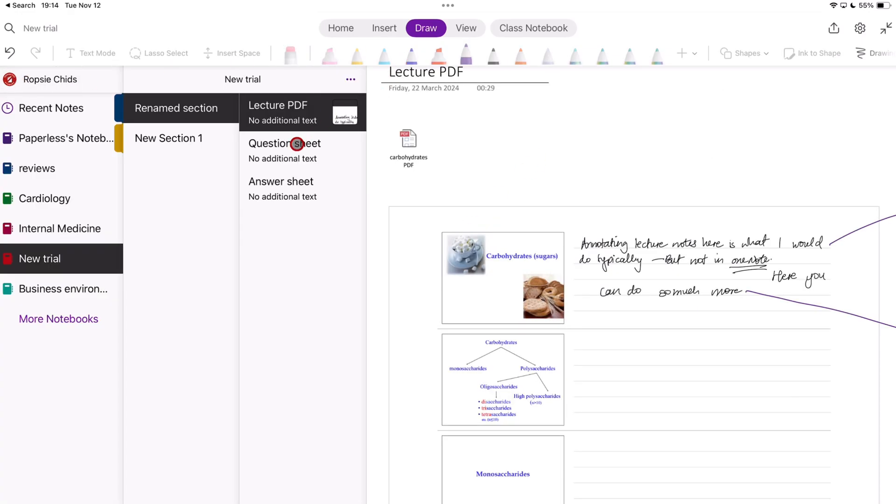
Step: Open the page with the mark-scheme attachment, select it and scroll the question paper
click(281, 181)
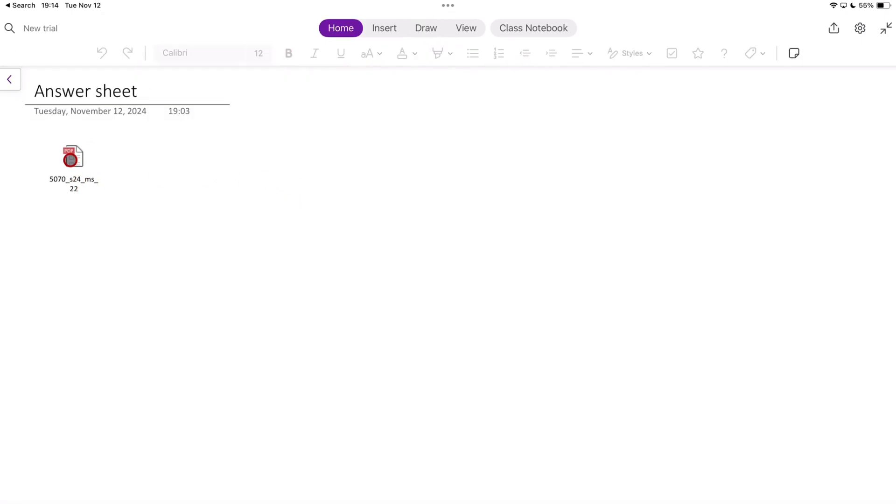
click(74, 156)
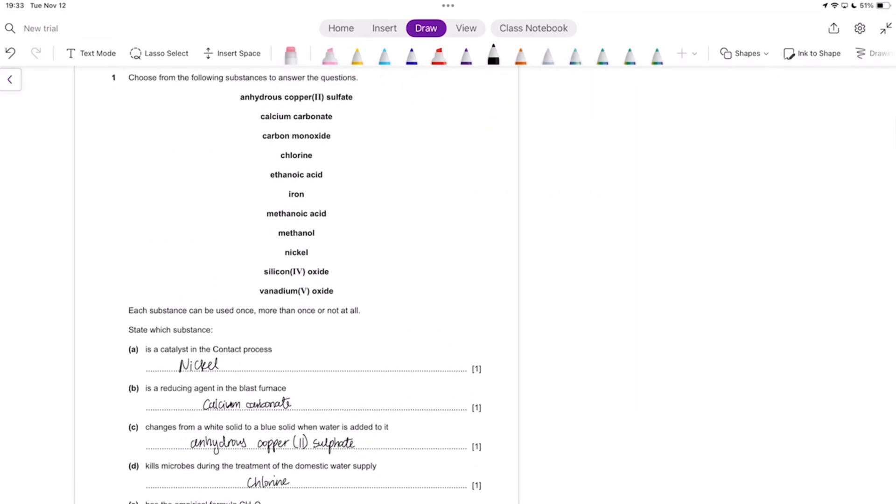
scroll(down, 3)
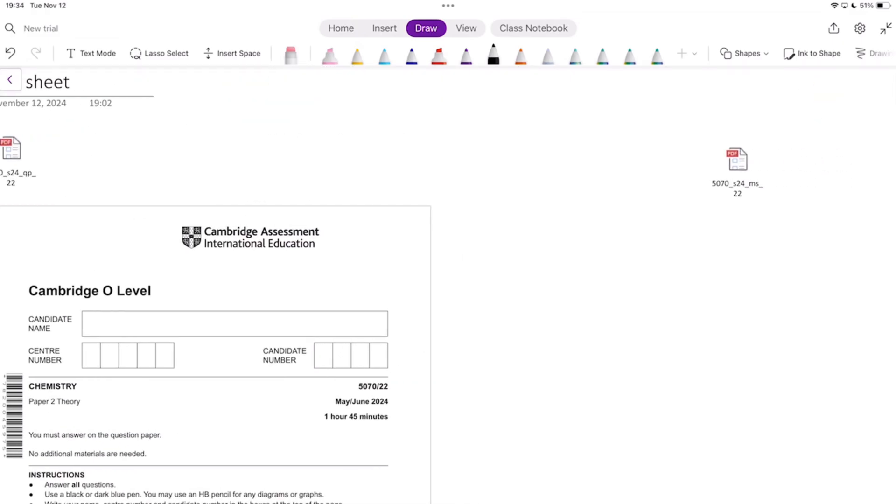
Step: Turn the Chemistry 5070/22 mark-scheme attachment into a printout and dismiss the menu
click(341, 28)
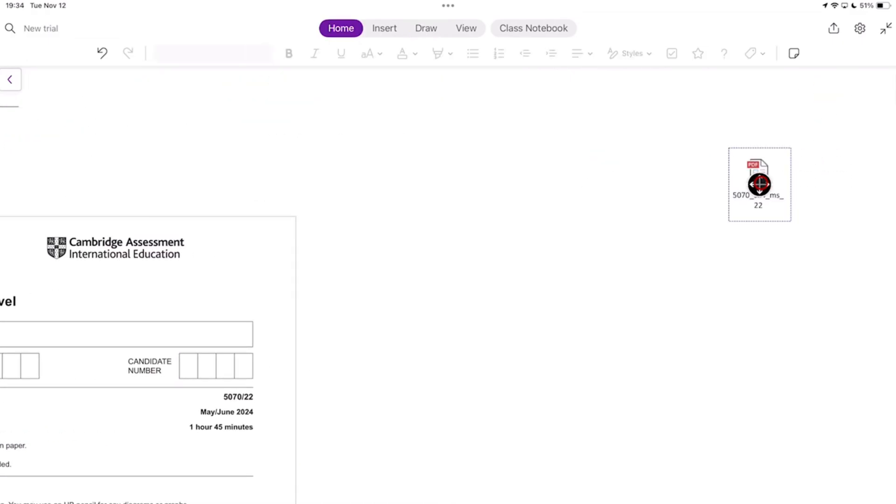
right_click(759, 183)
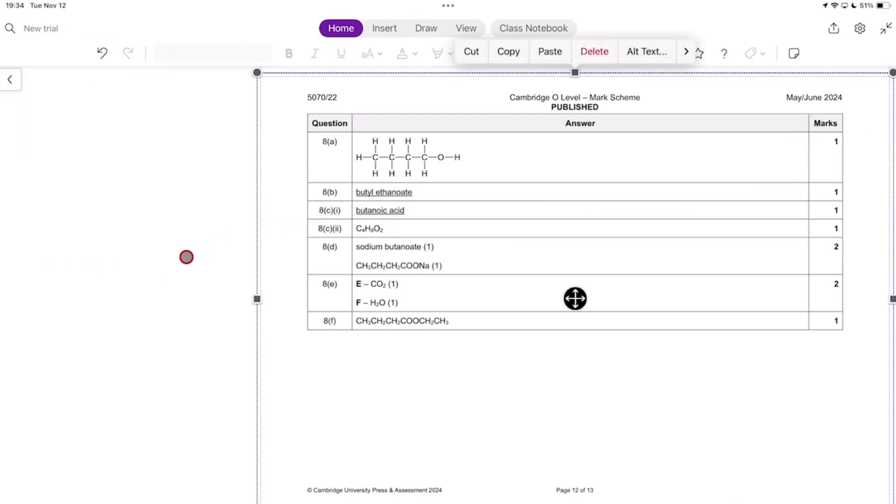
click(186, 257)
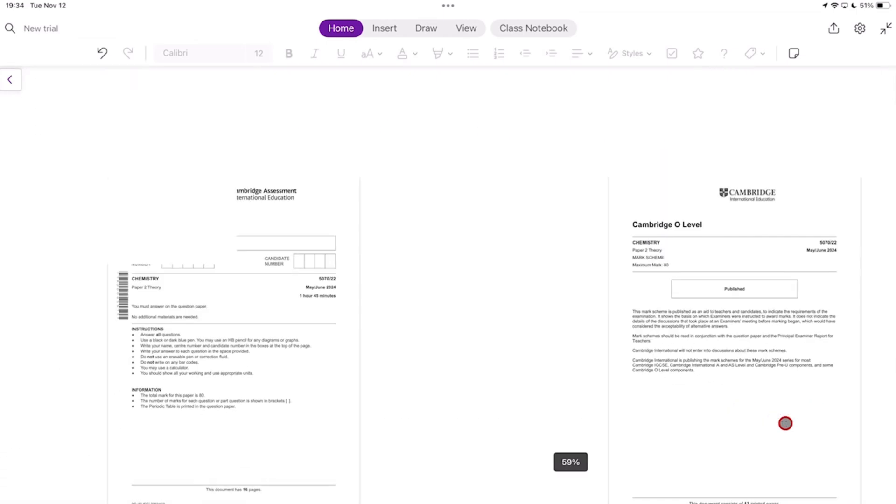
Step: Scroll to the page-5 mark scheme, drag it beside question 1 and switch to inking
scroll(down, 3)
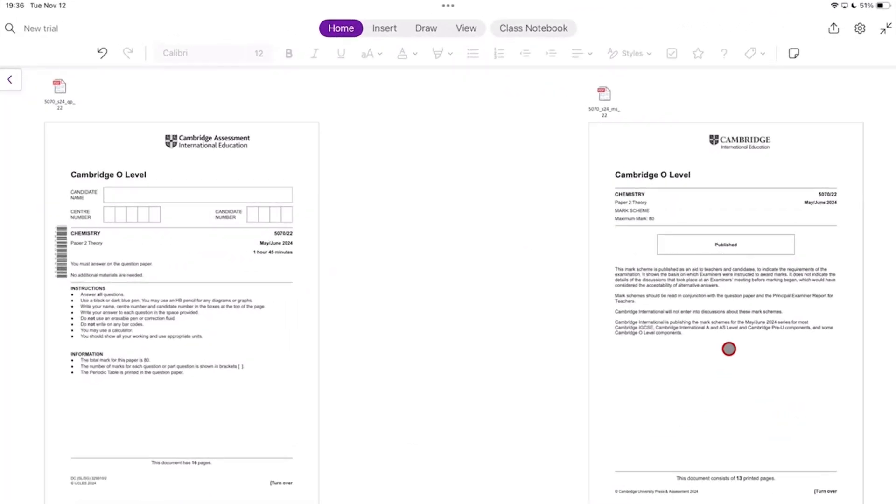
scroll(down, 3)
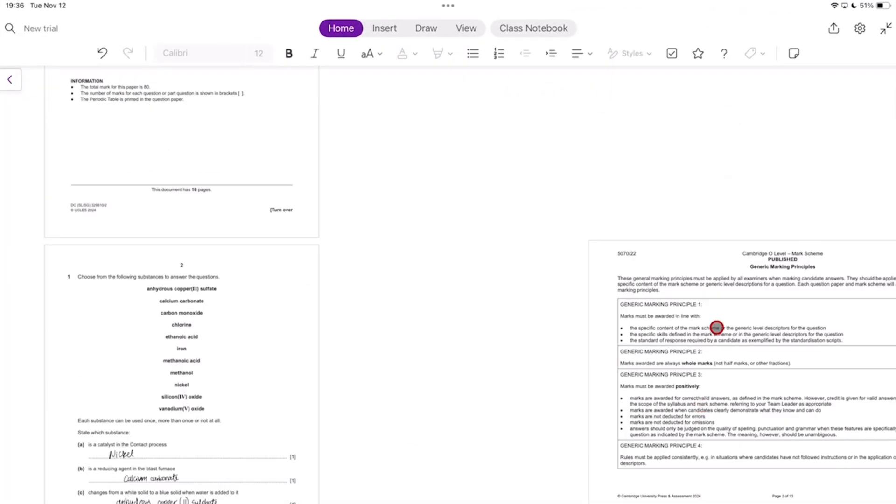
scroll(down, 3)
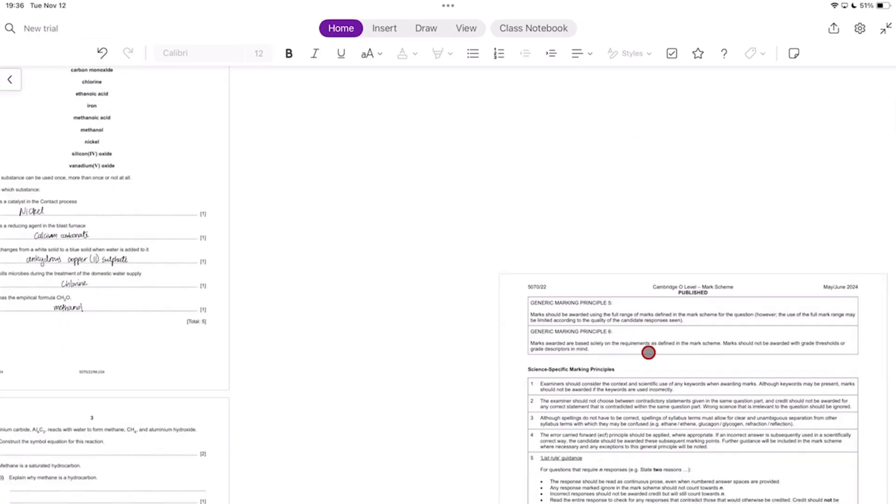
scroll(down, 3)
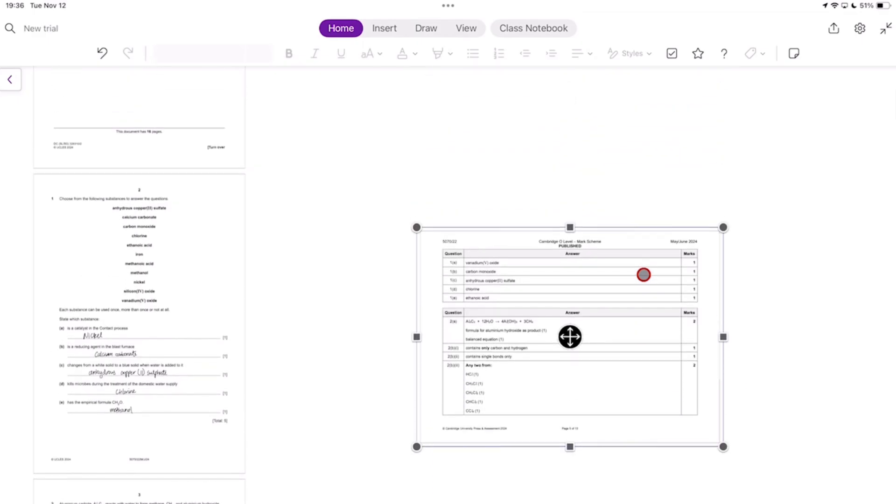
drag(570, 336, 438, 307)
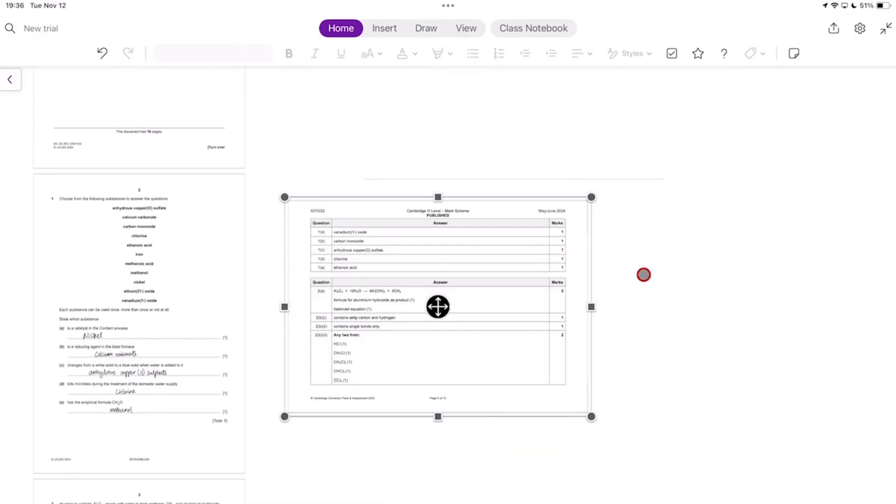
click(426, 28)
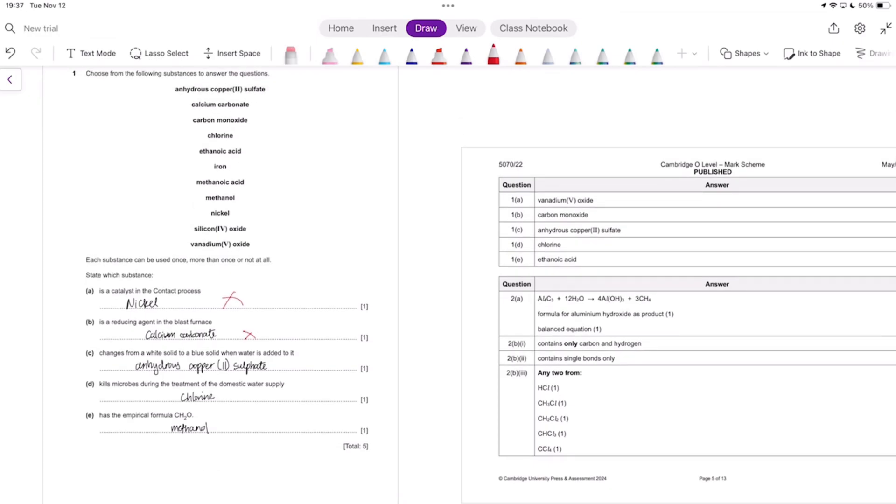
Step: Draw red ticks beside answer 1(c), anhydrous copper(II) sulphate, and answer 1(d), Chlorine
drag(263, 389, 294, 346)
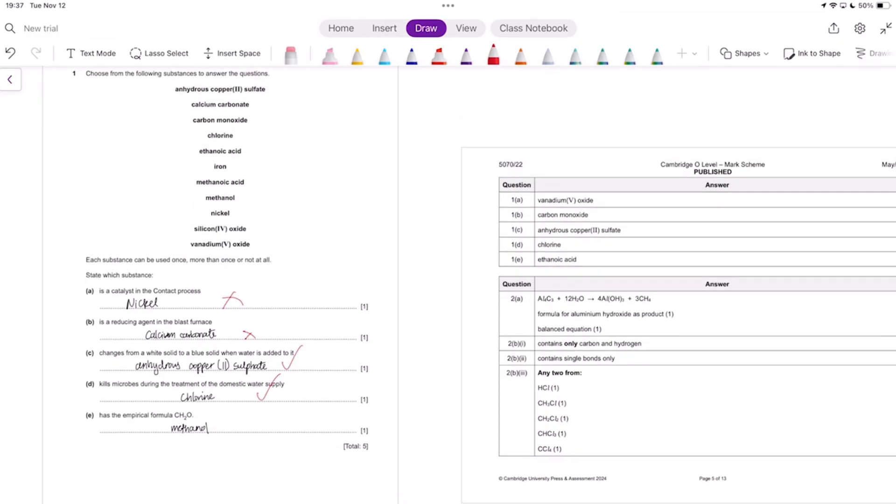
drag(223, 428, 348, 426)
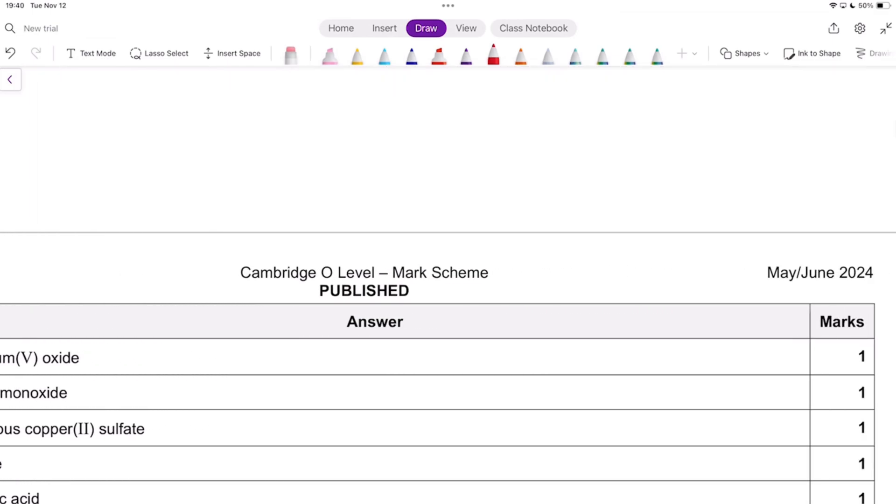
Step: Scroll the page until question 1 and the mark scheme's question 1 table both show
scroll(down, 3)
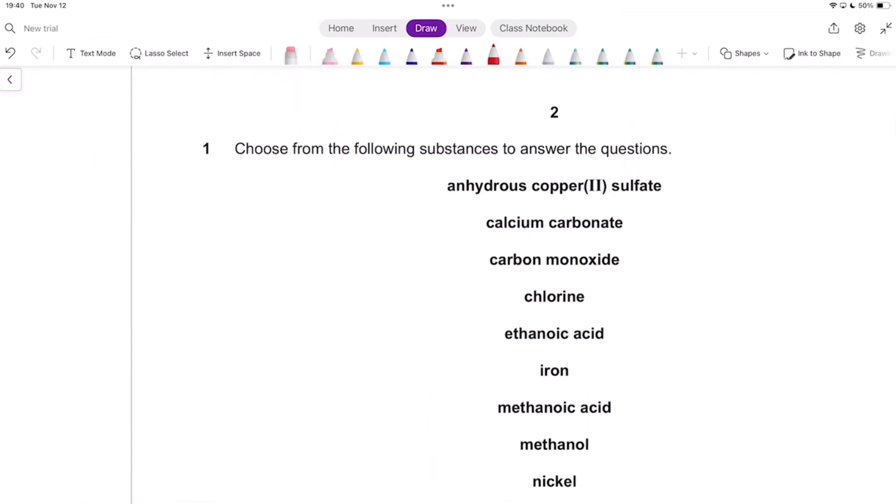
scroll(down, 3)
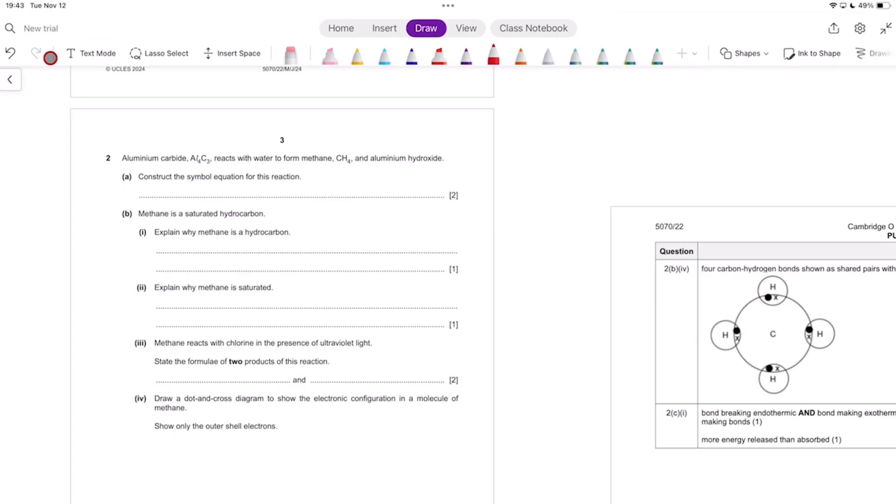
scroll(down, 3)
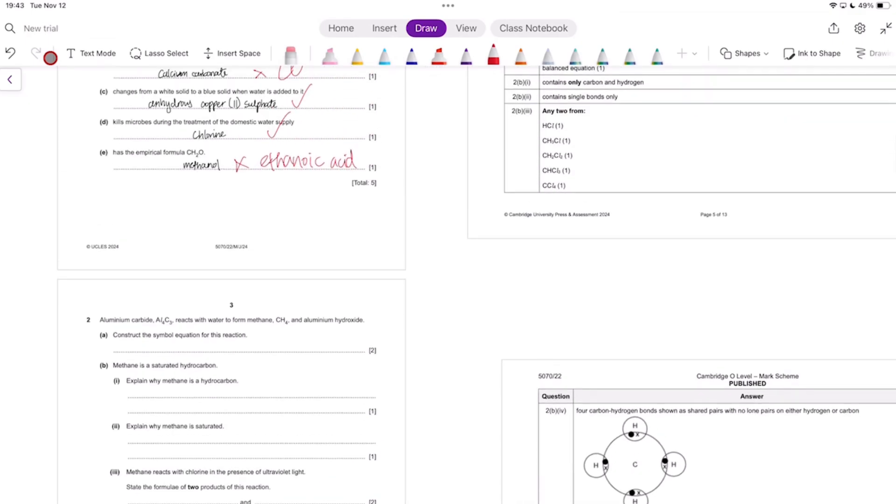
scroll(down, 3)
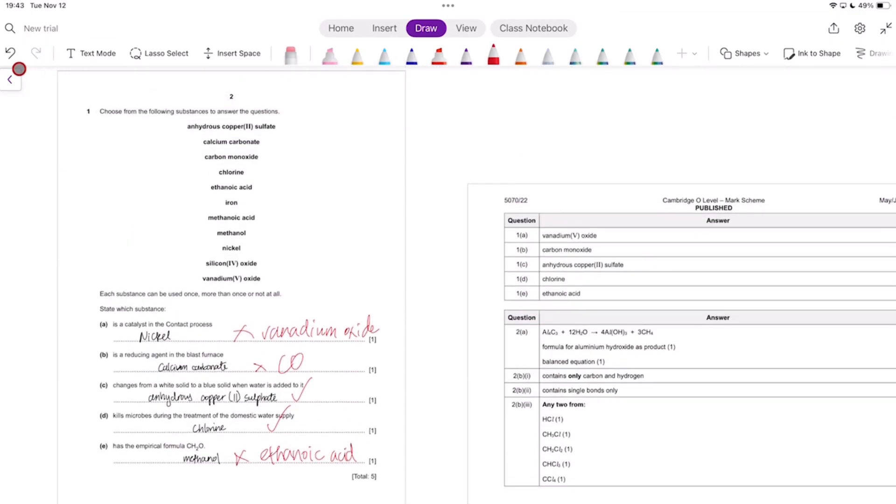
Step: Switch to Paperless's Notebook, reopen the notebooks pane, and return to the iPad home screen
click(10, 80)
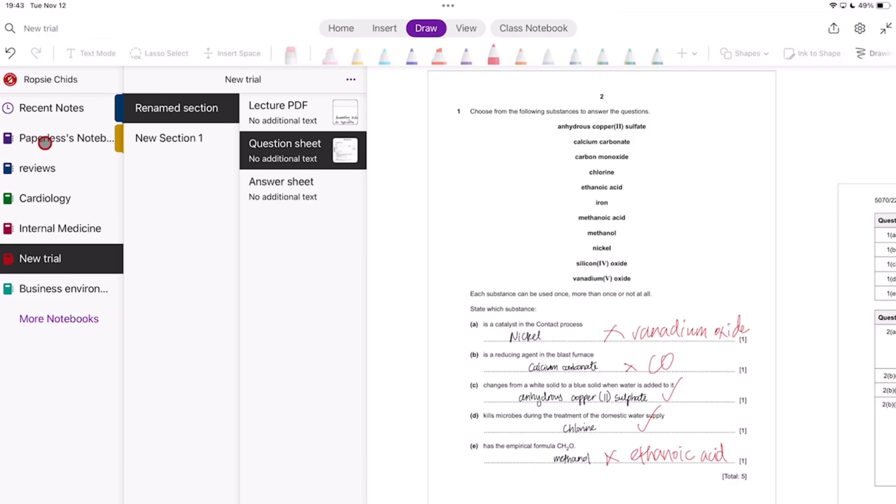
click(64, 138)
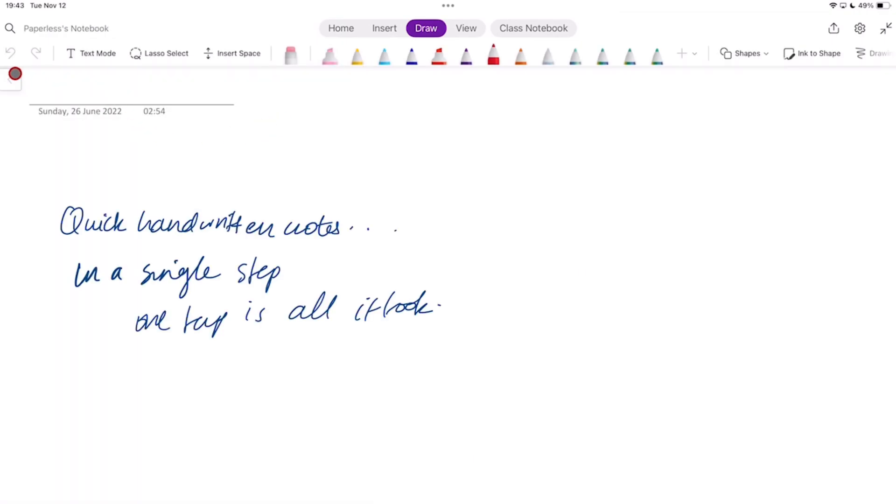
click(11, 77)
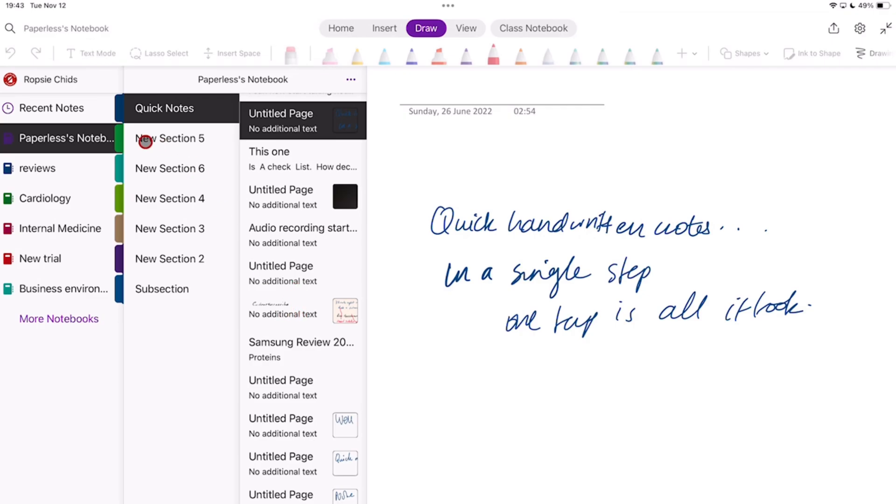
click(45, 198)
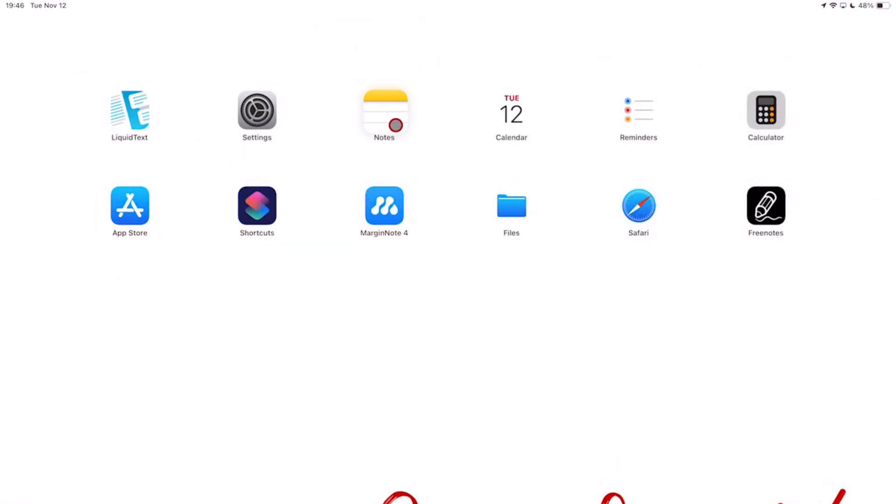
Step: Launch Notes and rename the folder 'Folder one demo' to 'Workflow Demos'
click(384, 111)
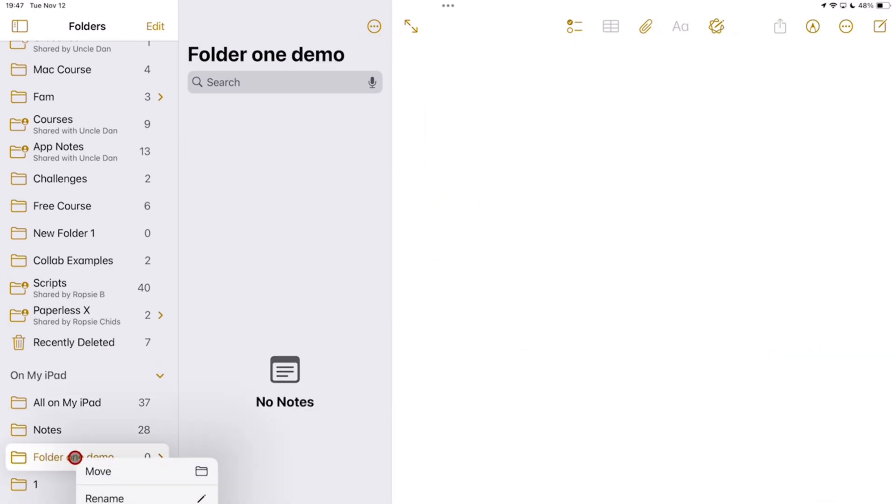
click(105, 497)
text(Workflow Demos)
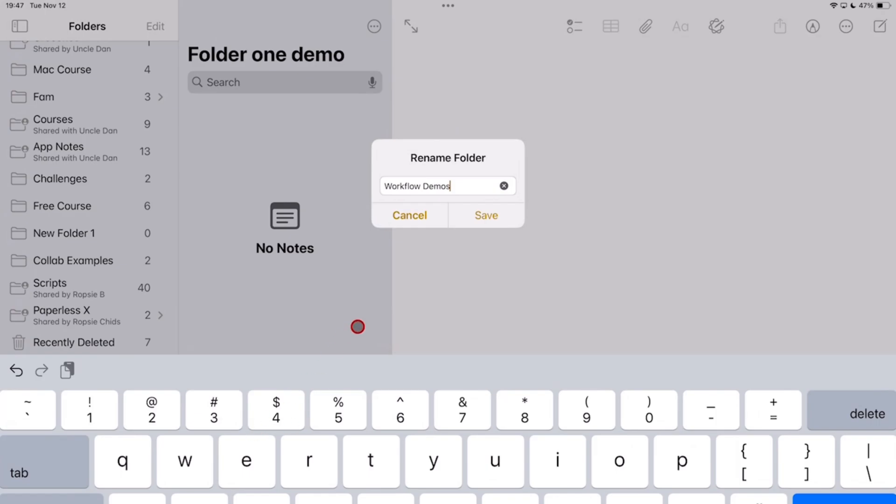
click(486, 216)
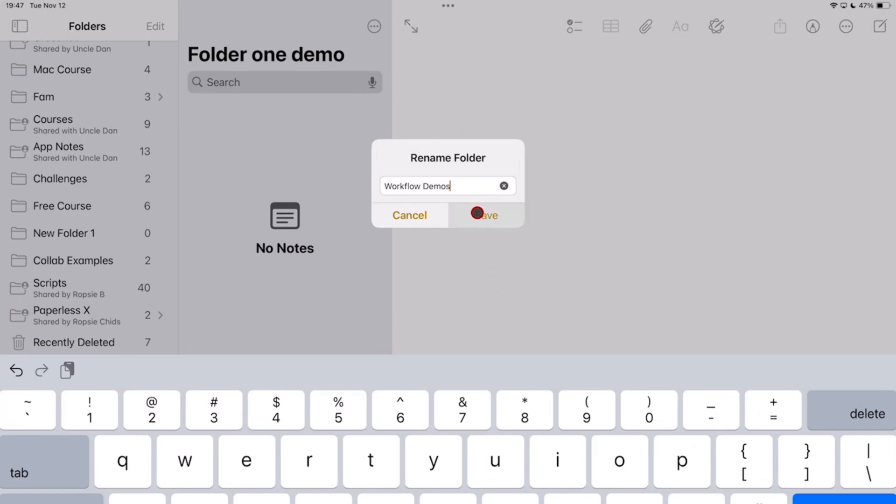
click(486, 215)
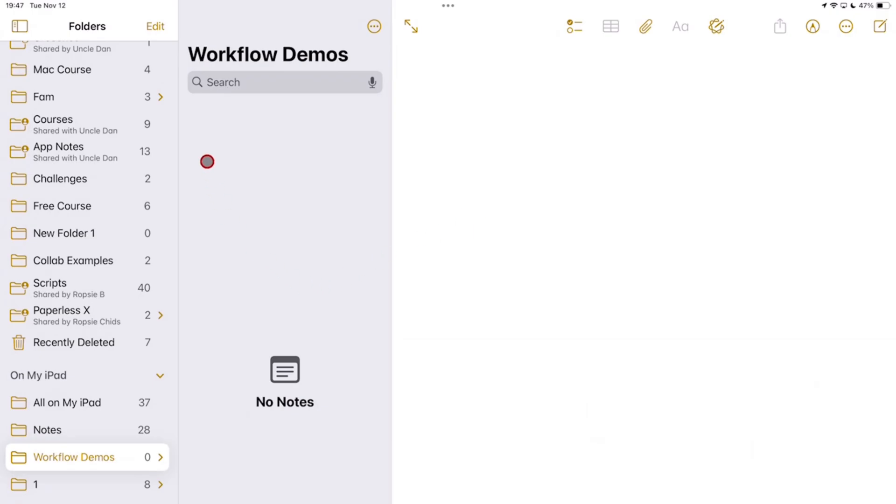
Step: Title the new note 'Lewis workflow'
text(Lew)
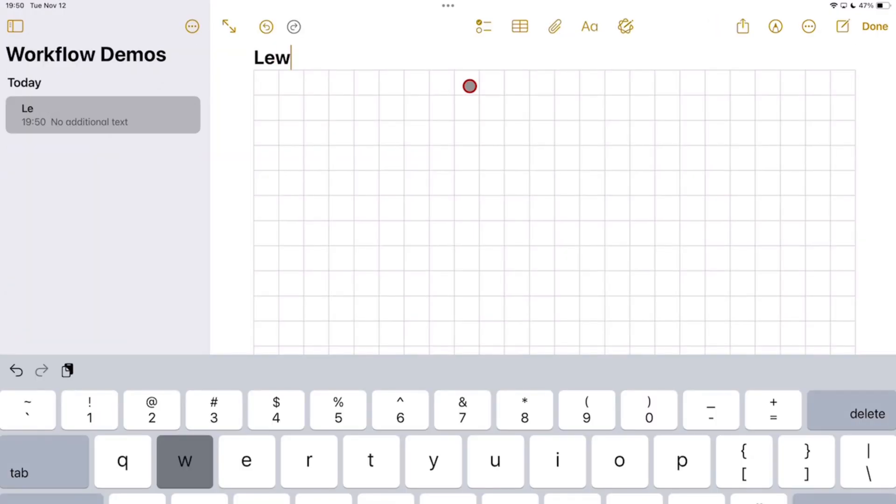
text(is workflow)
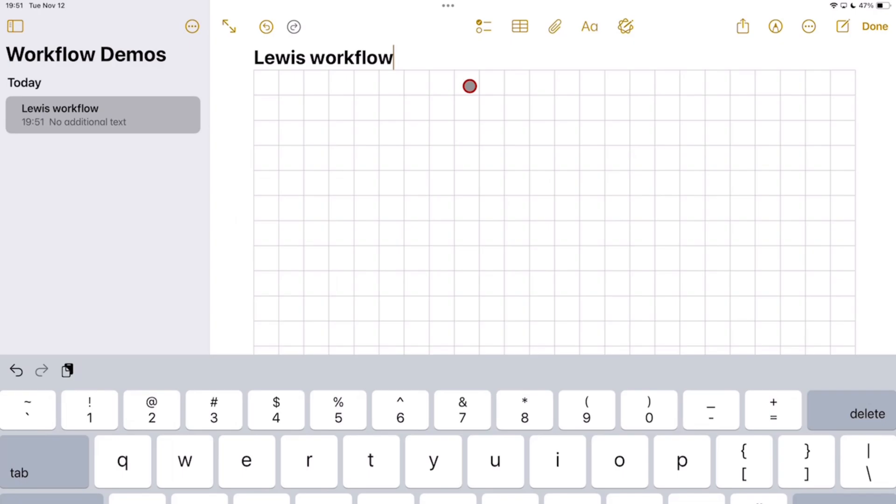
click(553, 26)
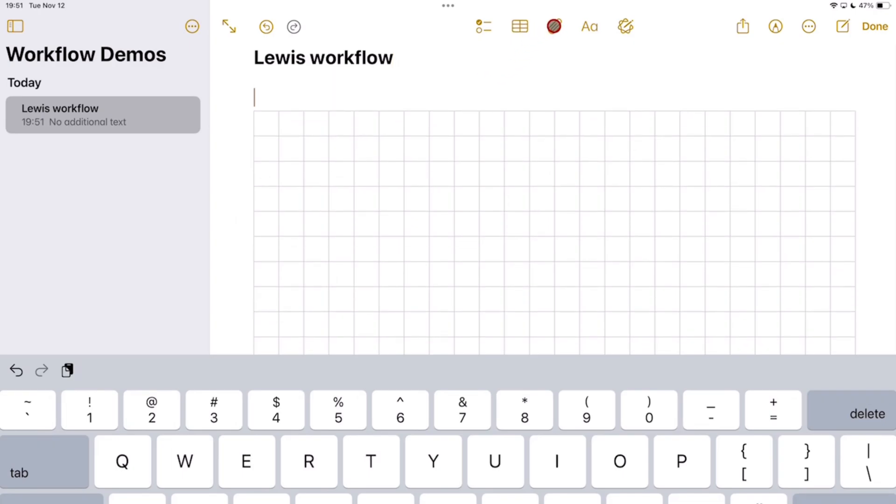
Step: Attach the 5070_s24_ms_22 mark-scheme PDF from Sample documents
click(554, 26)
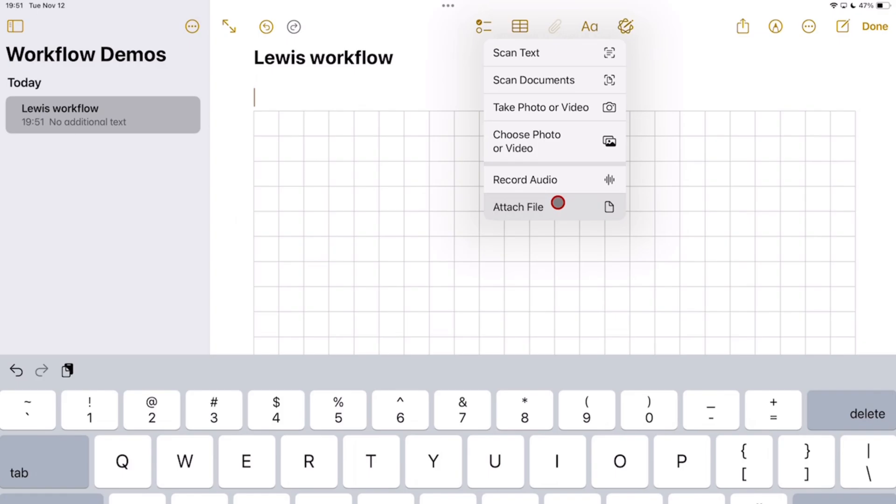
click(517, 206)
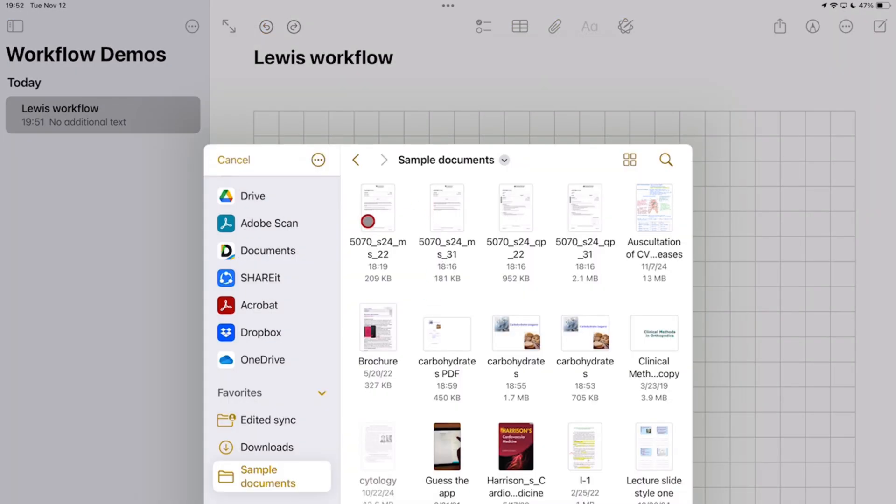
click(377, 207)
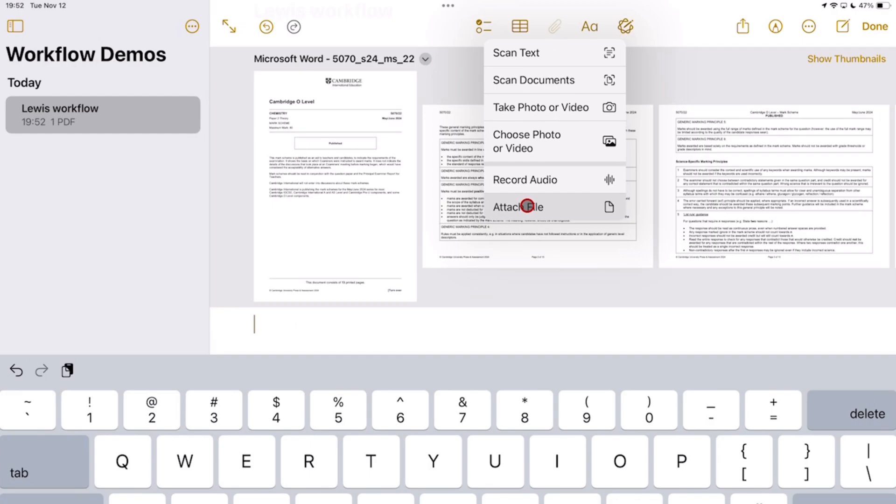
Step: Attach the Chemistry 5070/22 question paper and toggle the page thumbnails on and off
click(517, 206)
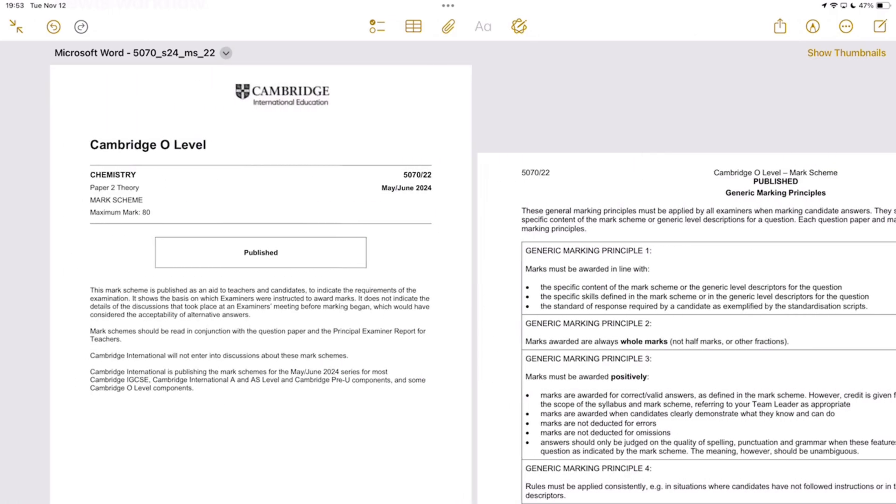
click(846, 53)
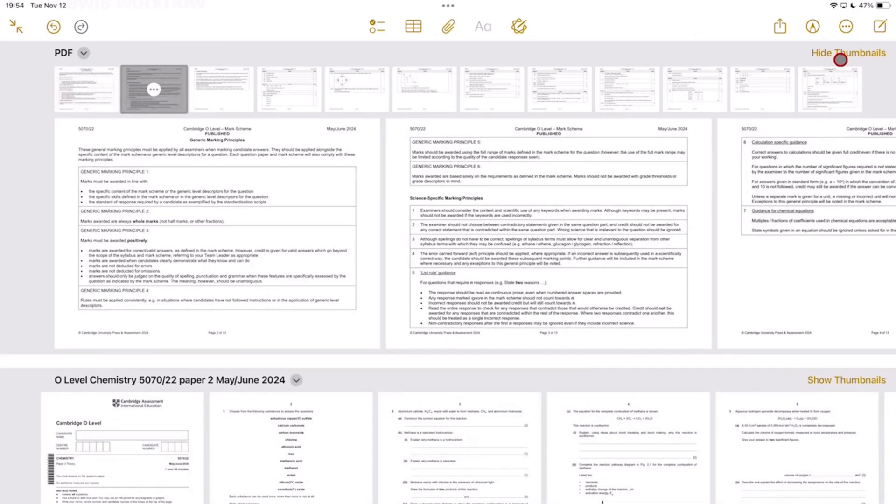
click(849, 52)
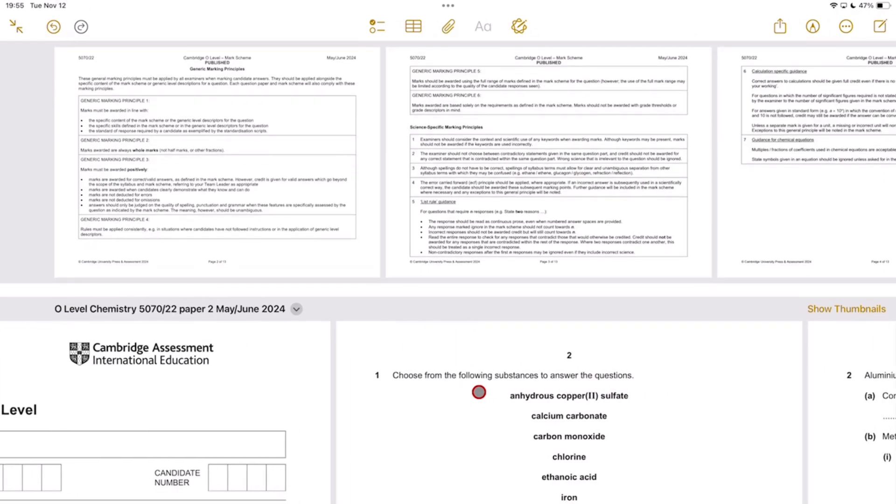
Step: Open a second Notes window in Split View to check the note
scroll(up, 3)
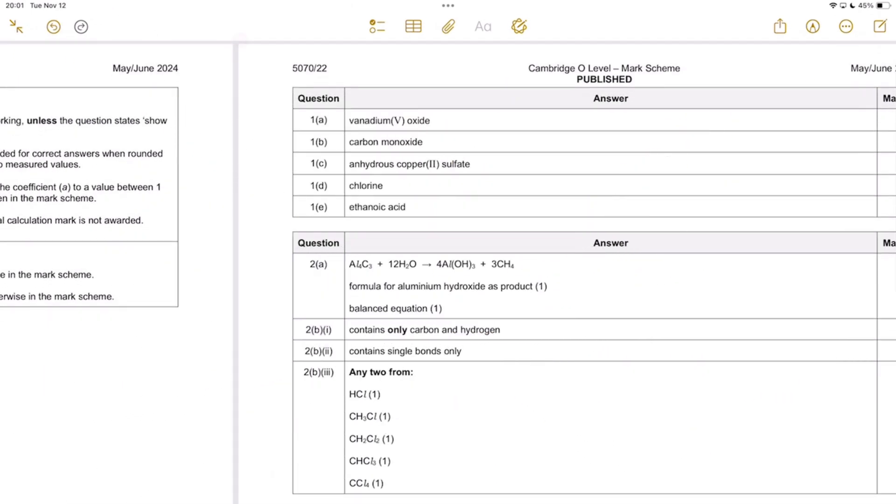
click(447, 6)
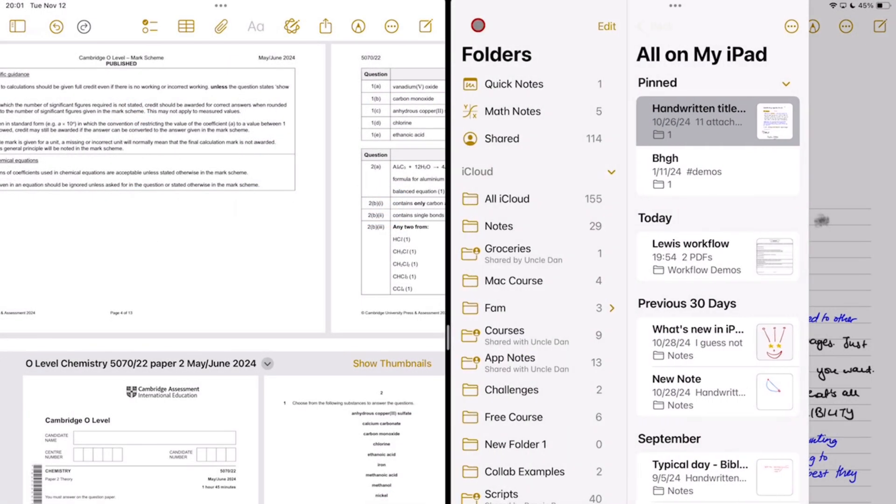
scroll(down, 3)
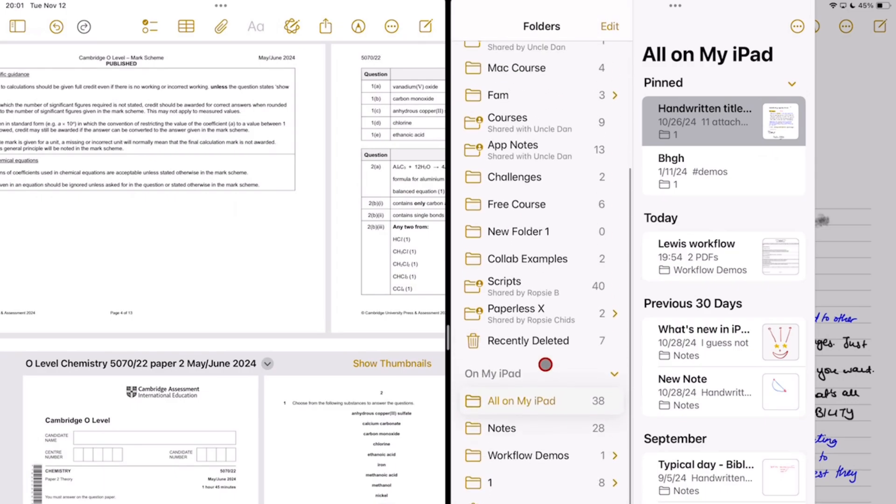
click(696, 243)
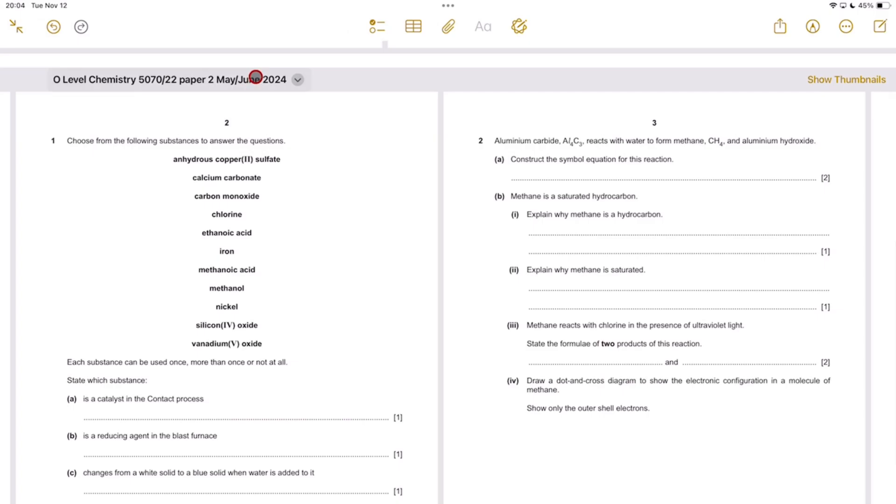
Step: Write 'anhydrous copper (II) sulphate' on the question paper, tick it, and scroll on
click(297, 80)
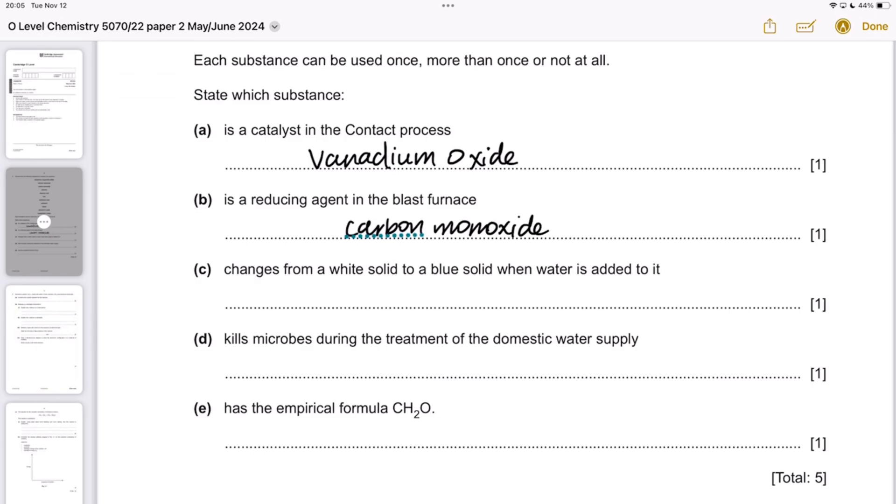
text(anhydrous copper (II) sulphate)
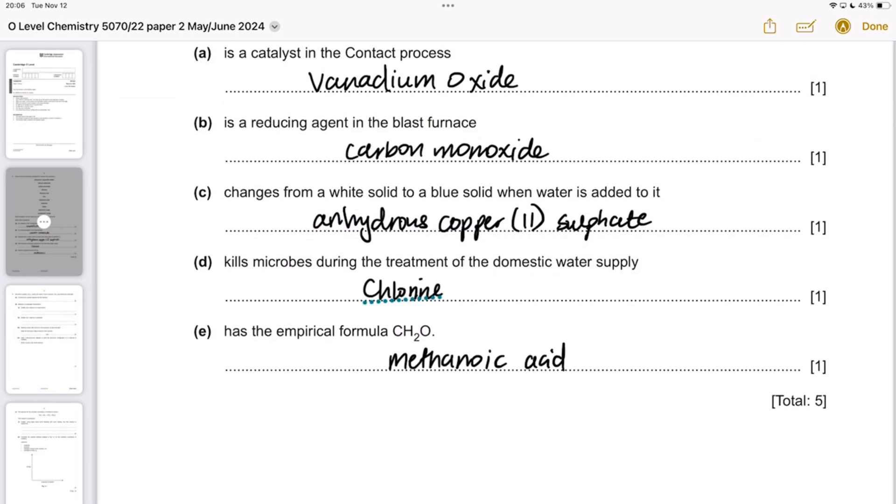
click(402, 95)
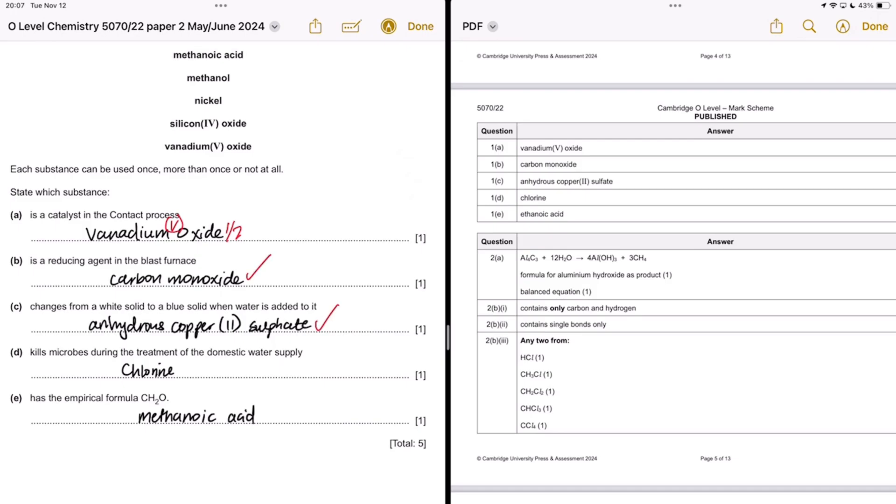
drag(183, 377, 200, 366)
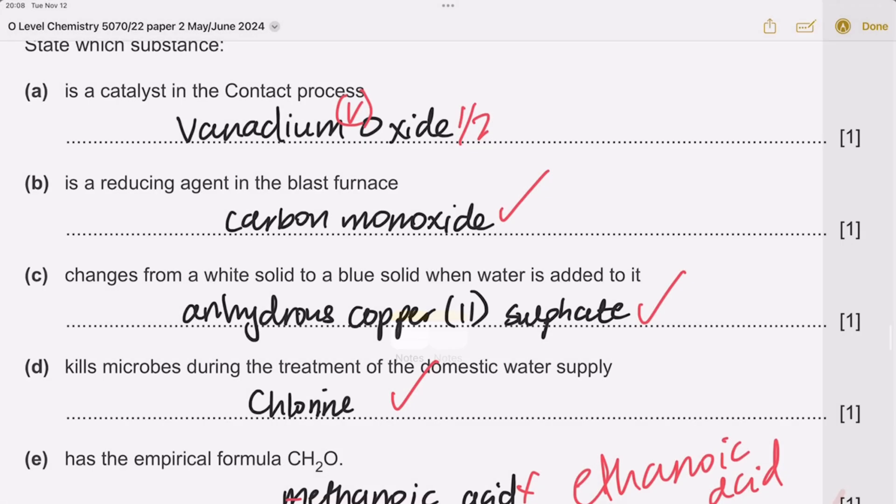
scroll(down, 3)
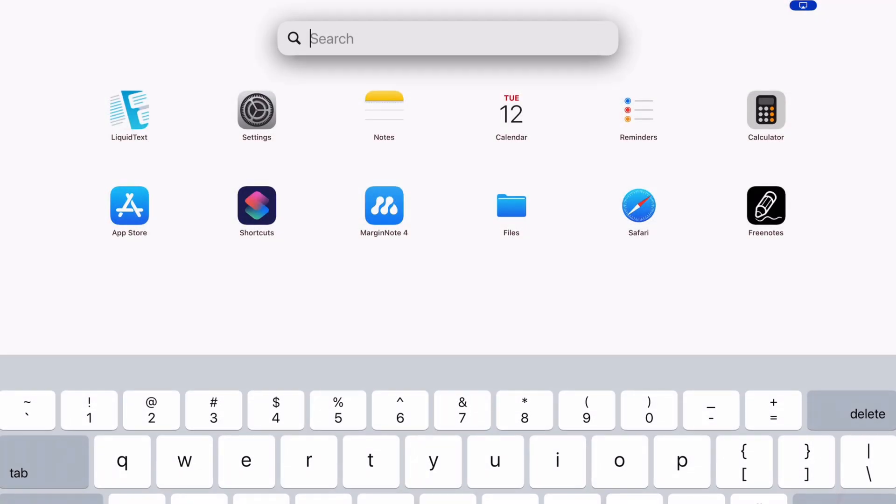
Step: Launch Freeform, create a board, and insert the 5070_s24_ms_22 mark-scheme PDF
text(freeform)
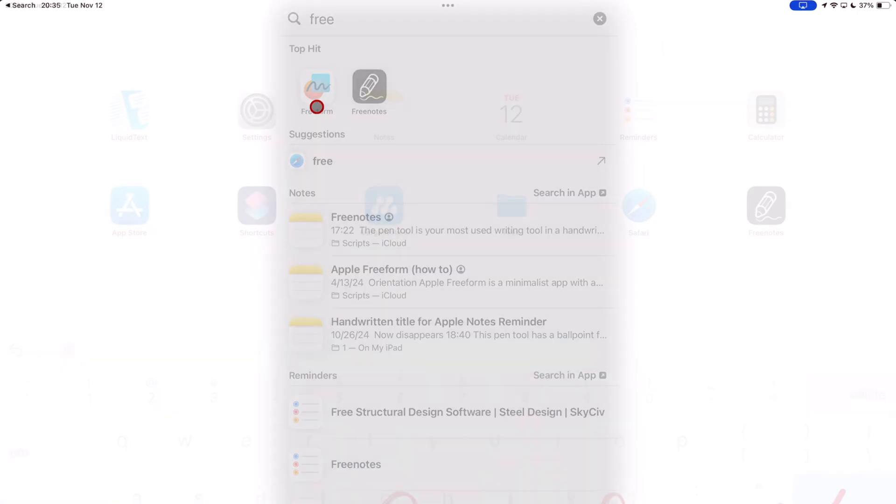
click(316, 88)
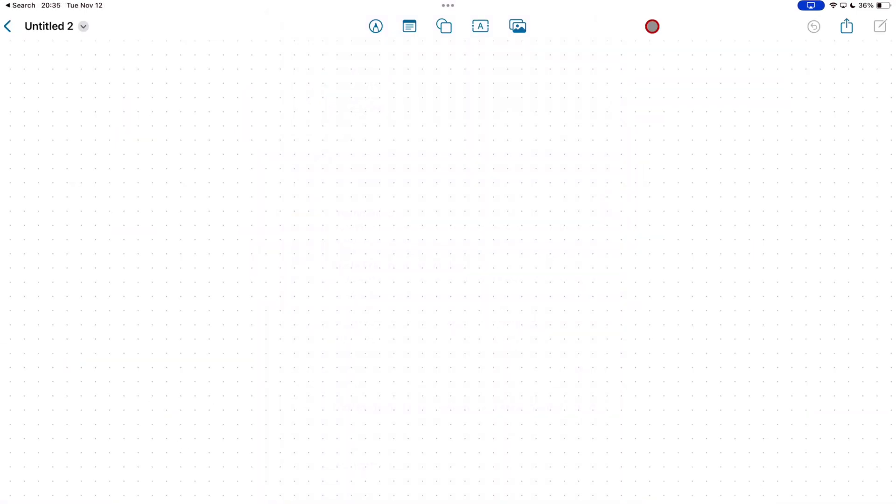
click(480, 26)
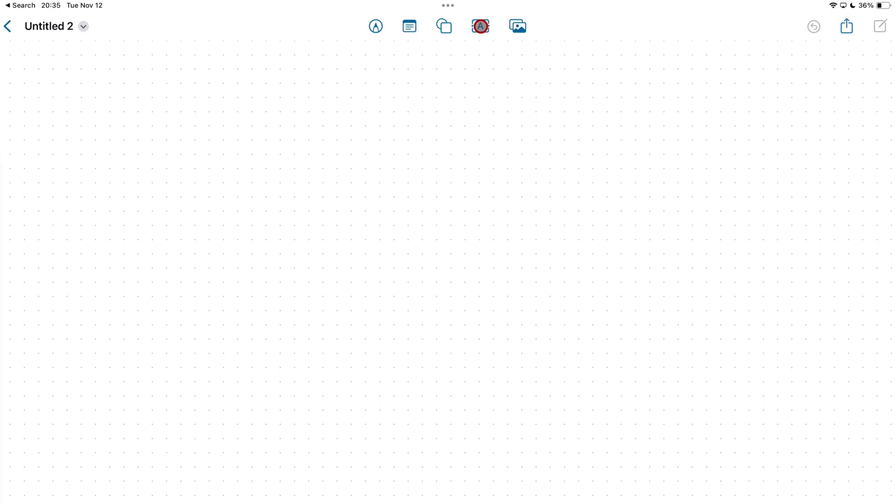
click(517, 26)
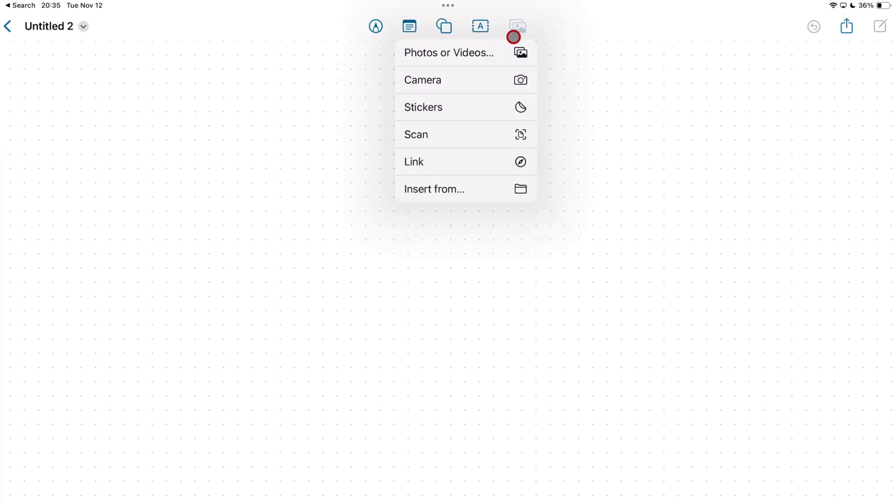
click(433, 189)
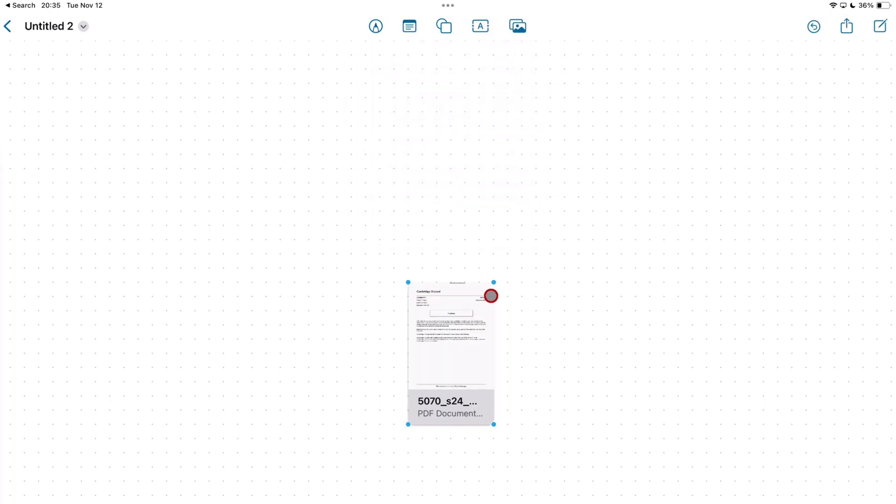
Step: Preview the PDF, return to the boards list, and bring up Untitled 2's options
click(490, 296)
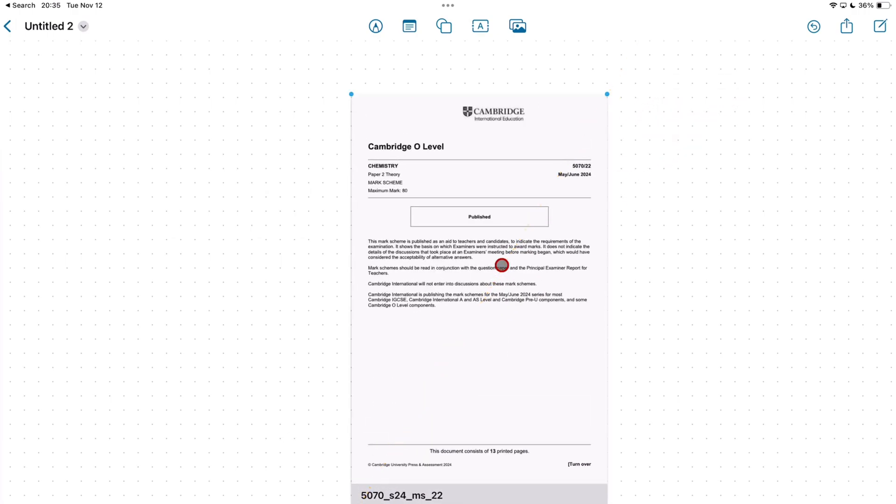
drag(502, 265, 180, 110)
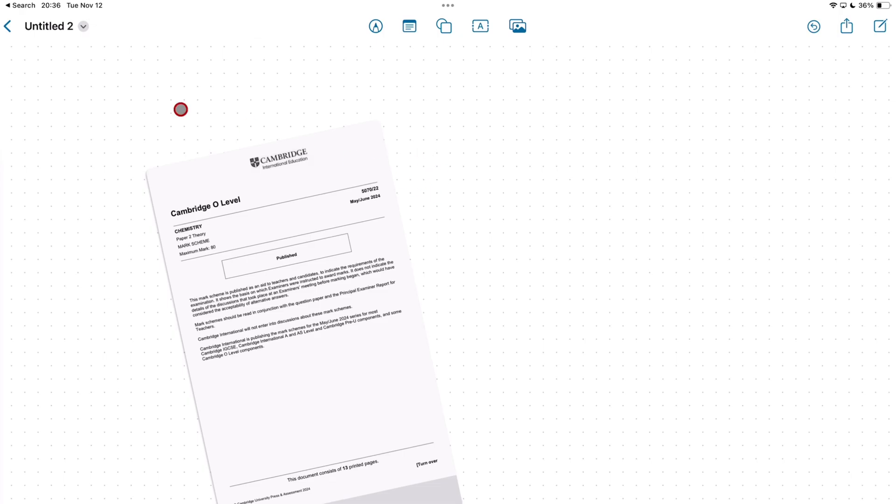
click(7, 26)
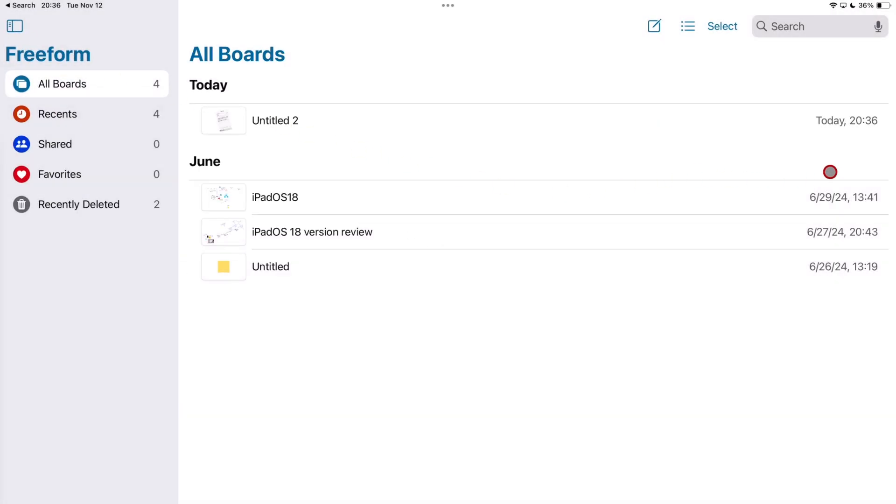
right_click(274, 121)
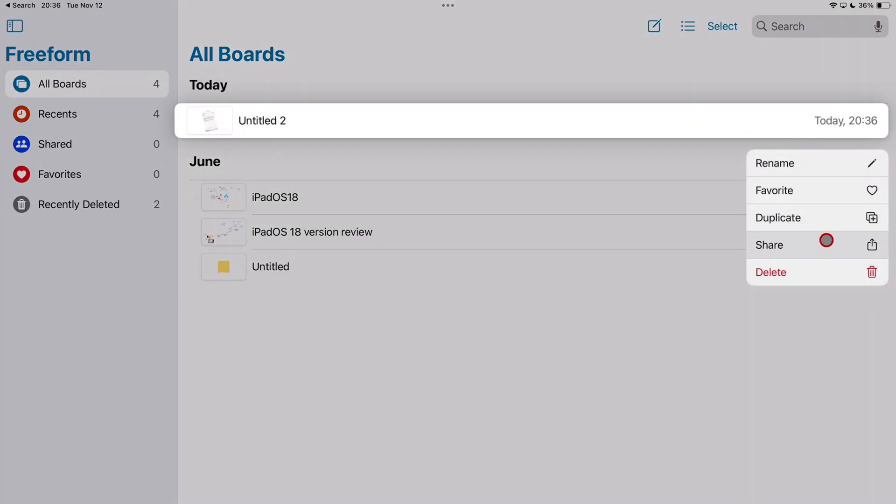
click(771, 271)
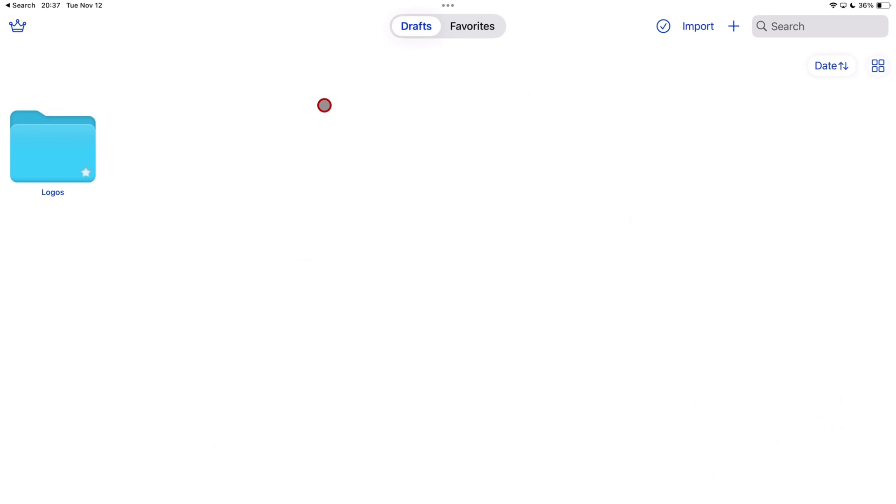
Step: Create a new ProDraft canvas with the 5070_s24_qp_22 question paper and mark scheme
click(733, 26)
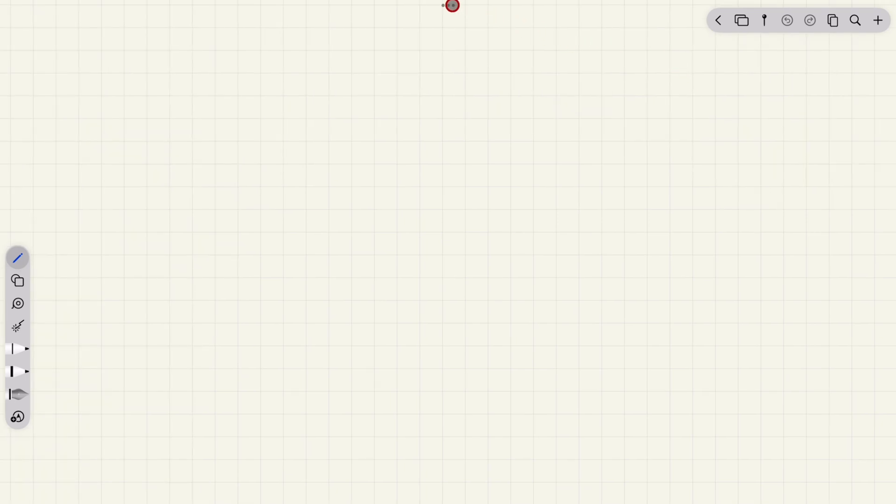
click(449, 6)
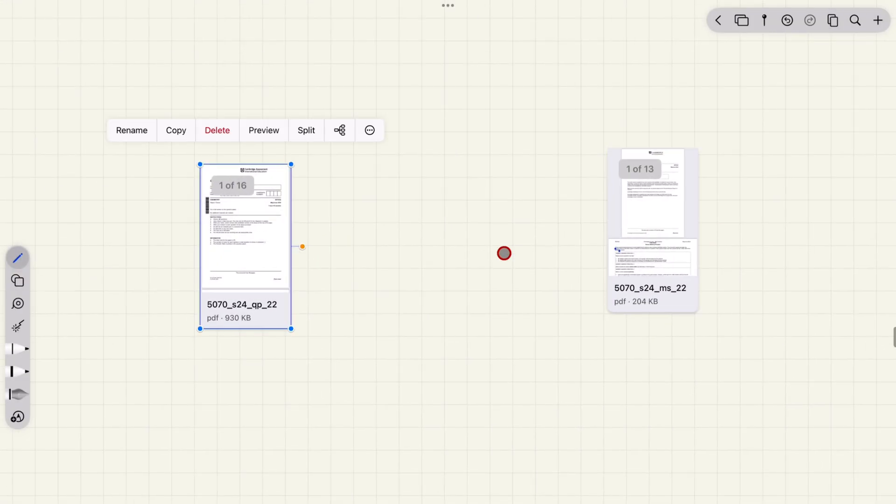
click(263, 130)
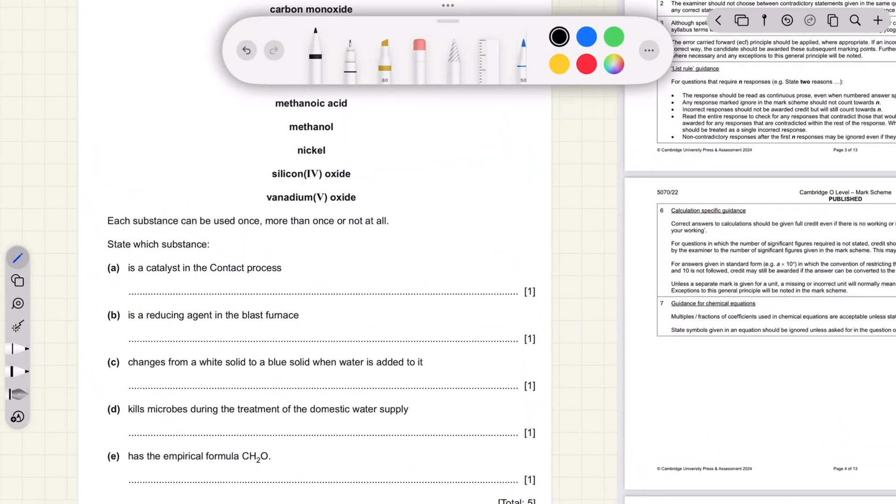
Step: Handwrite a note on the canvas, then open the question paper PDF in Preview
drag(192, 283, 386, 283)
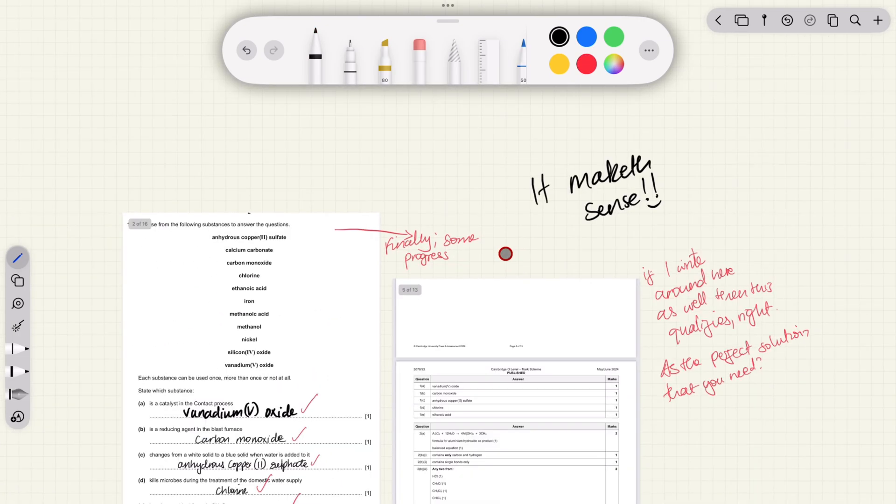
scroll(down, 3)
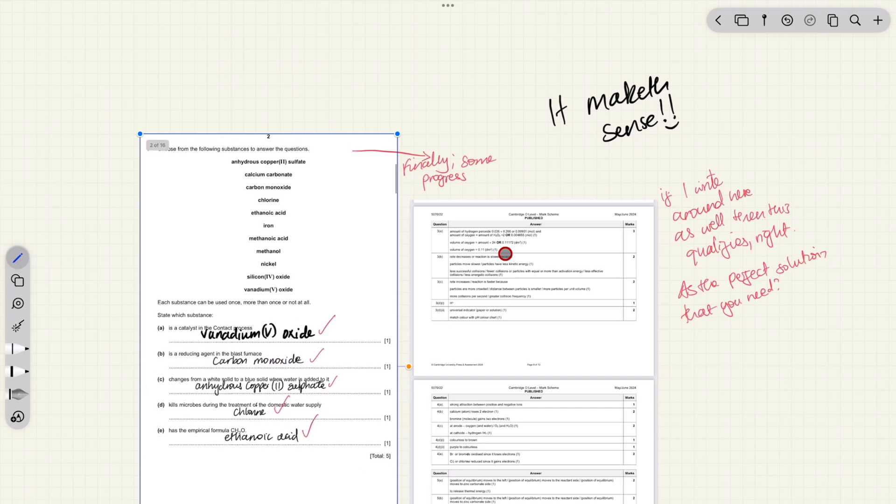
click(17, 258)
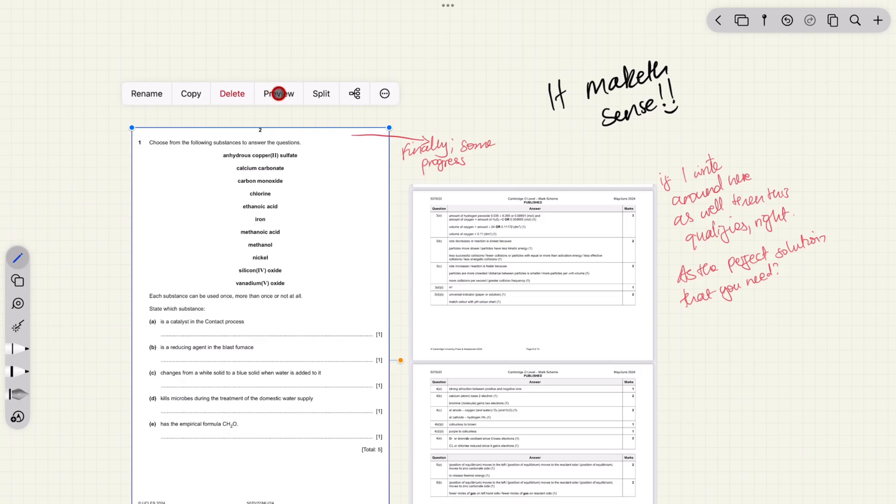
click(278, 93)
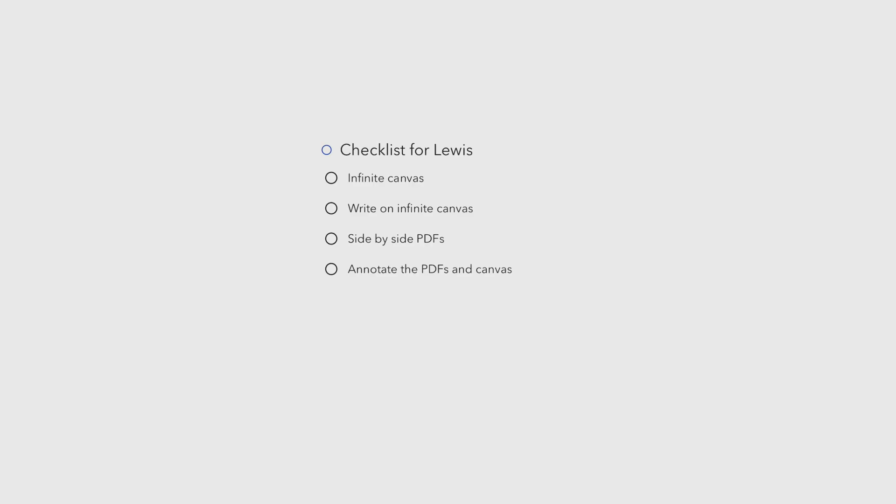
Step: Tick off the Infinite canvas, Write on infinite canvas and Side by side PDFs checklist items
click(330, 178)
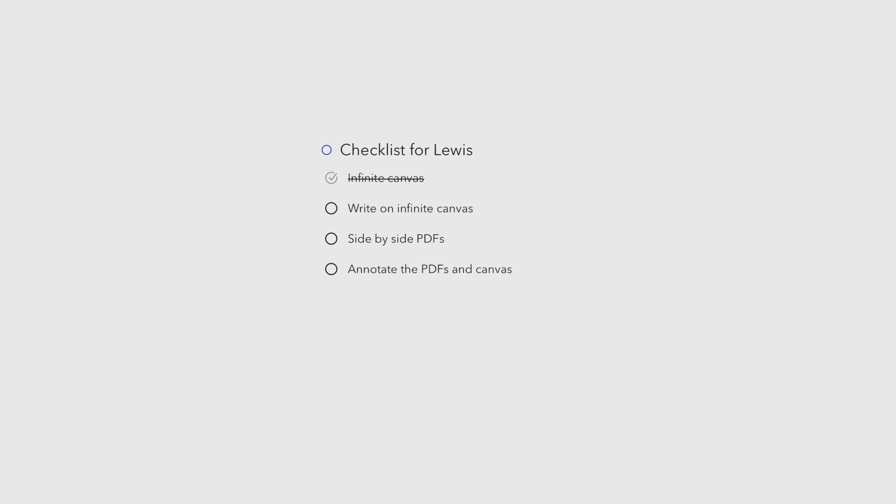
click(331, 208)
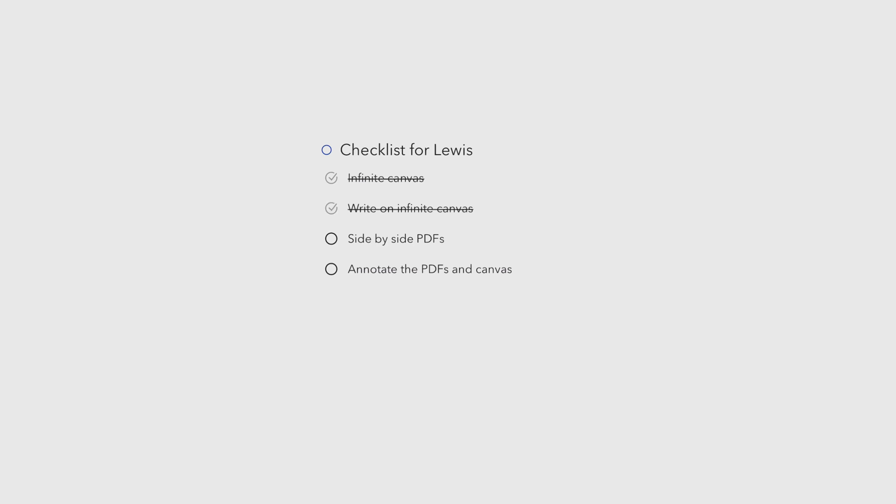
click(331, 239)
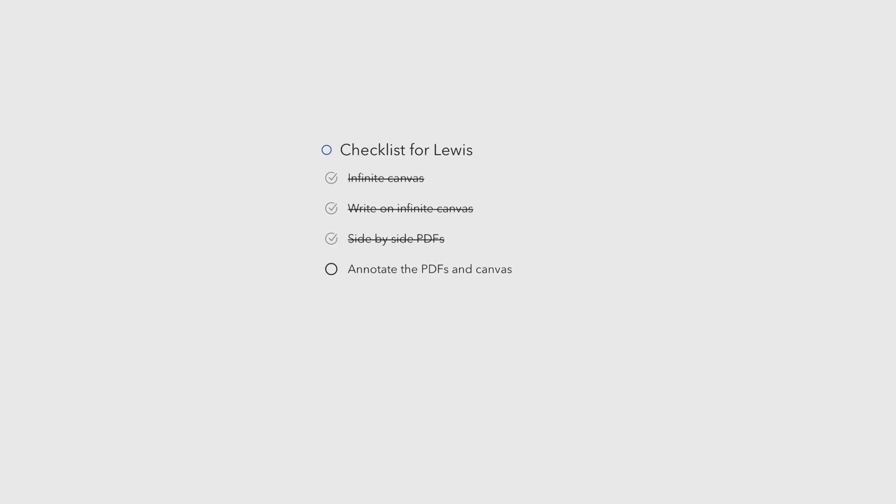
click(331, 269)
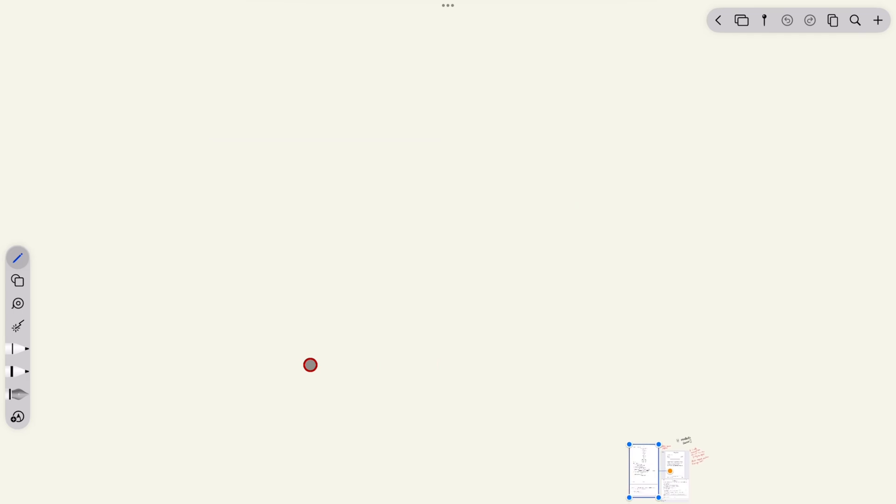
Step: Zoom into the lower-right canvas showing question 1 answers beside the mark scheme
drag(672, 470, 494, 413)
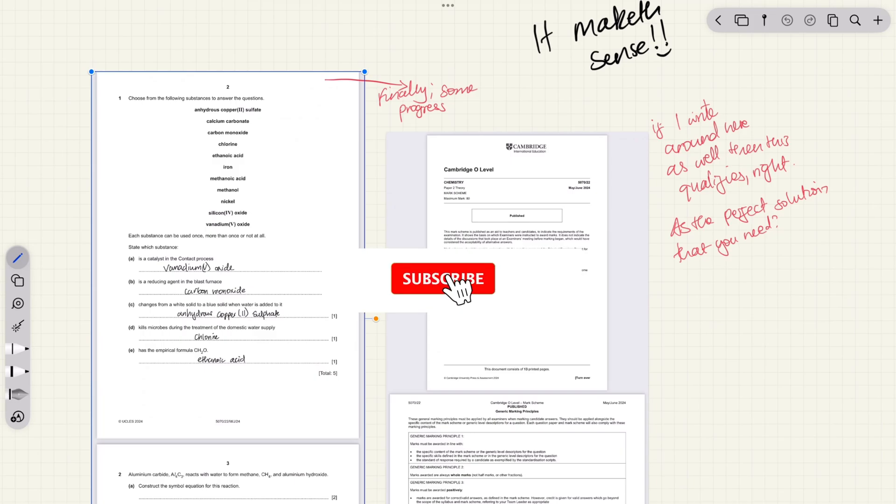
click(443, 279)
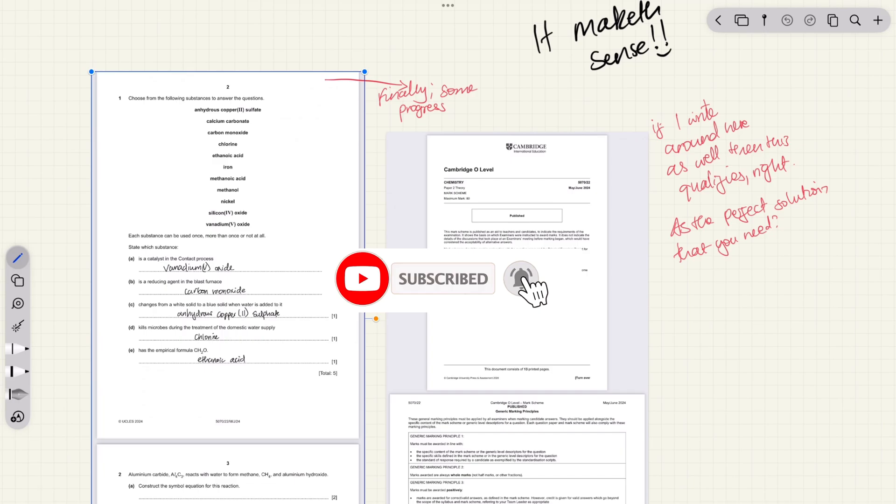
click(521, 279)
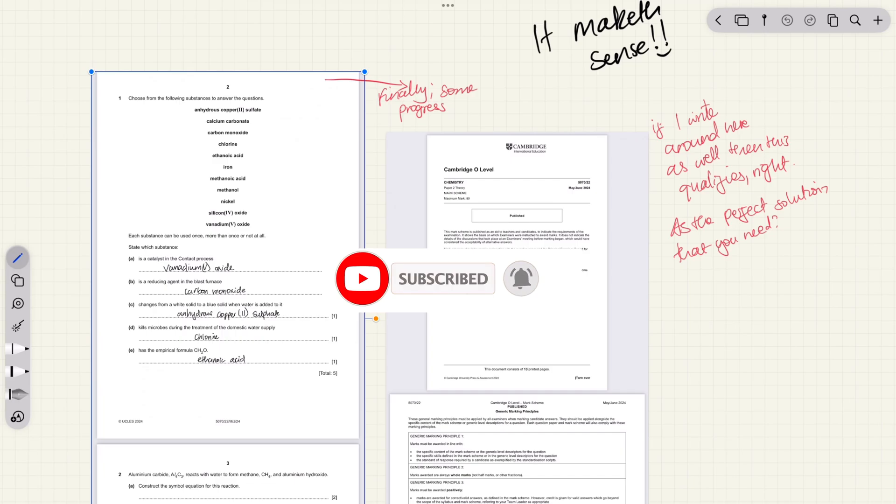